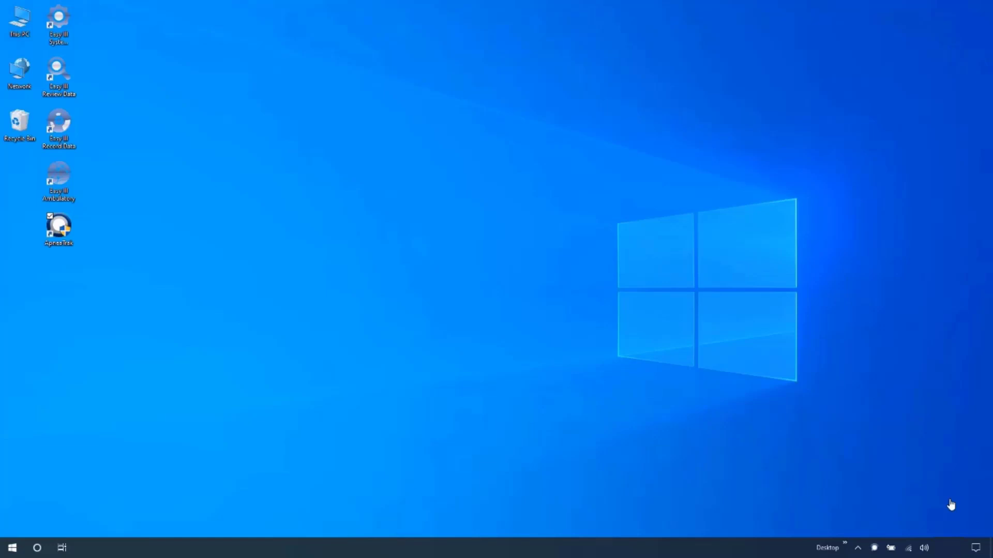
# - Launch ApneaTrak from the desktop and bring up the Initialize ApneaTrak Recording window
pyautogui.doubleClick(58, 224)
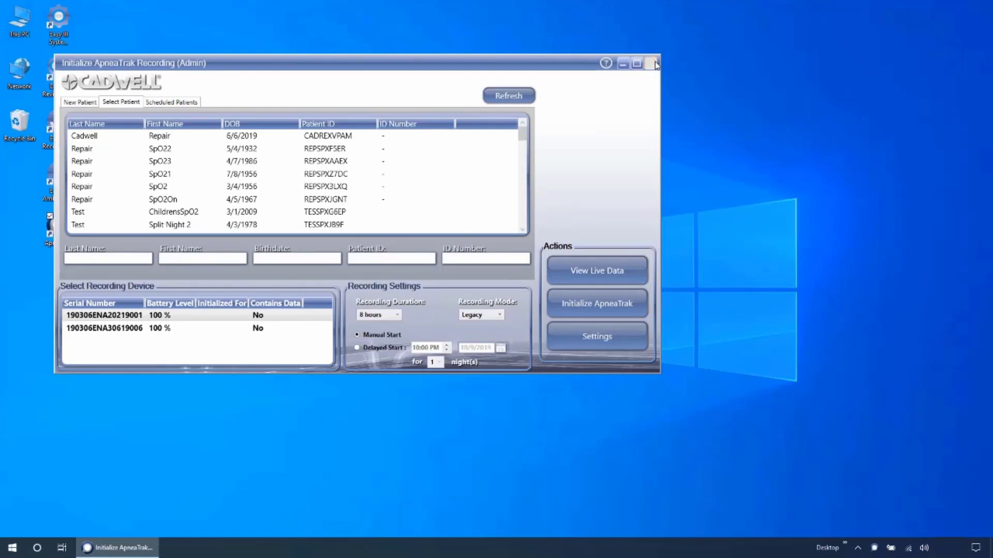
pyautogui.click(656, 63)
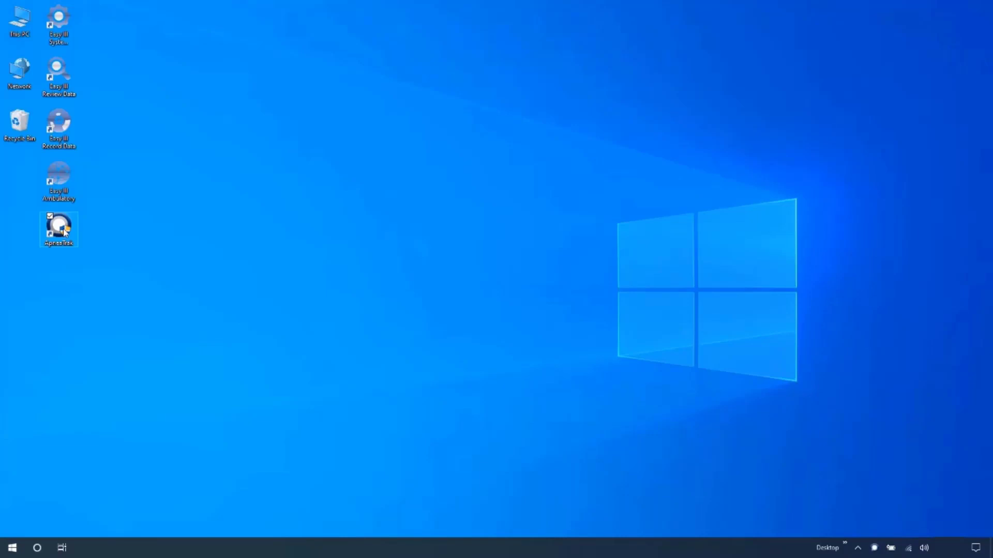
pyautogui.doubleClick(58, 228)
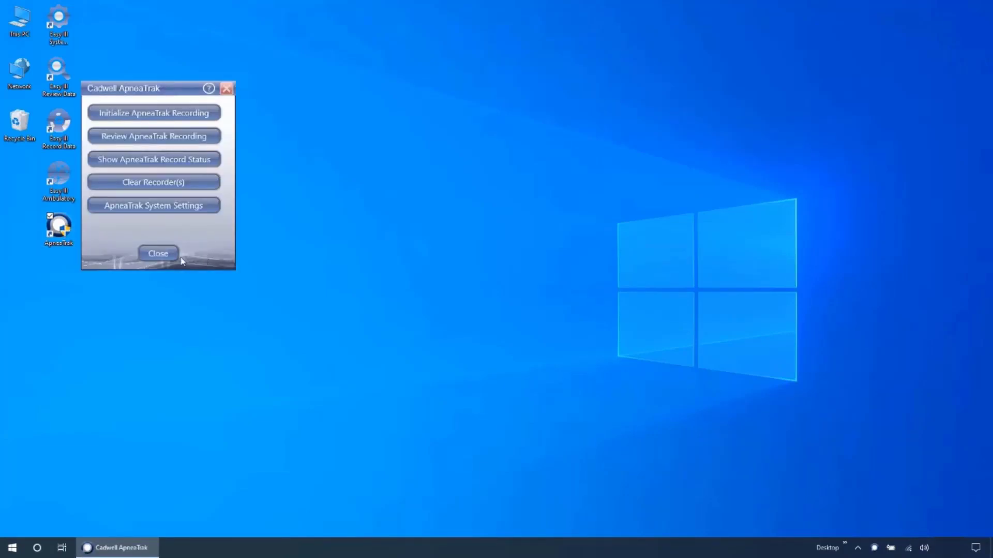
pyautogui.click(157, 254)
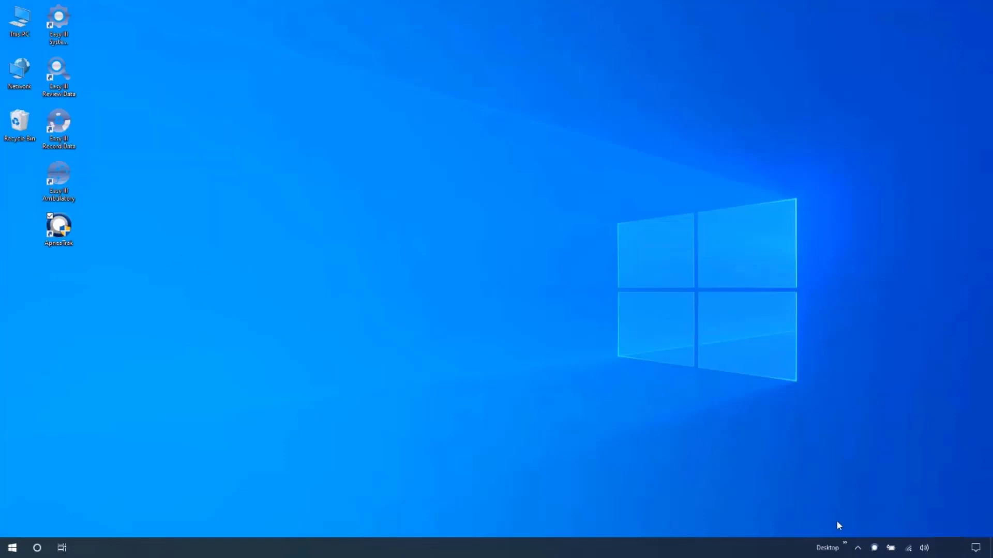
pyautogui.doubleClick(58, 227)
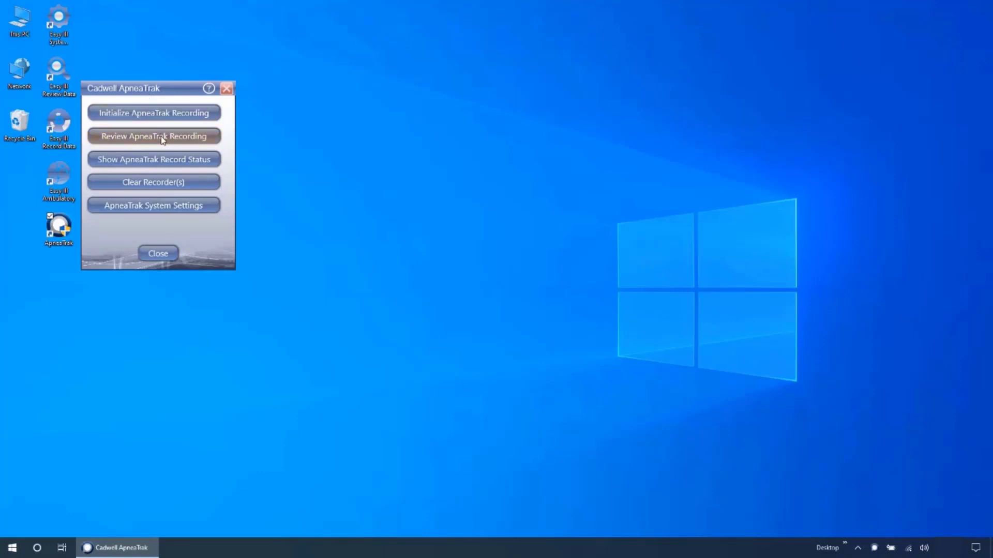
pyautogui.moveTo(153, 205)
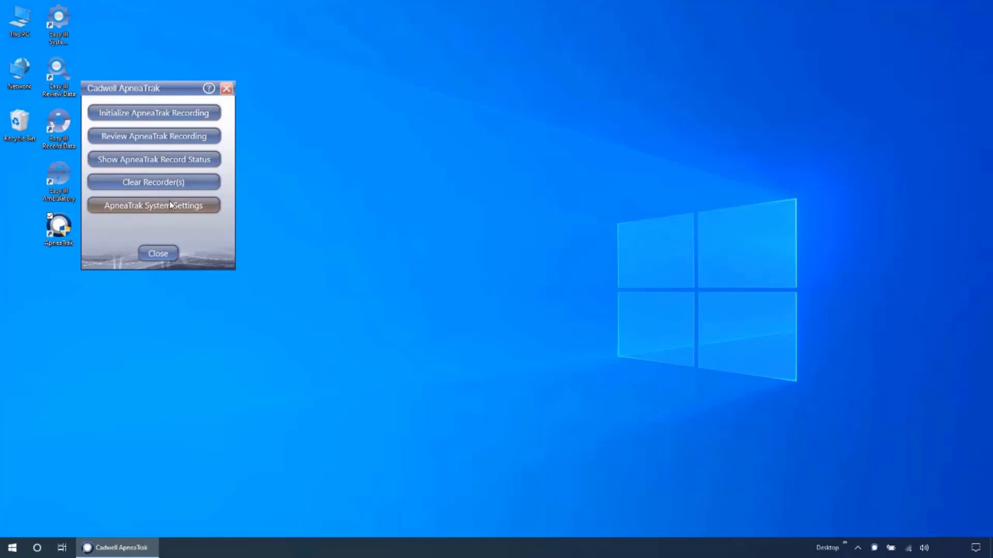
pyautogui.click(157, 254)
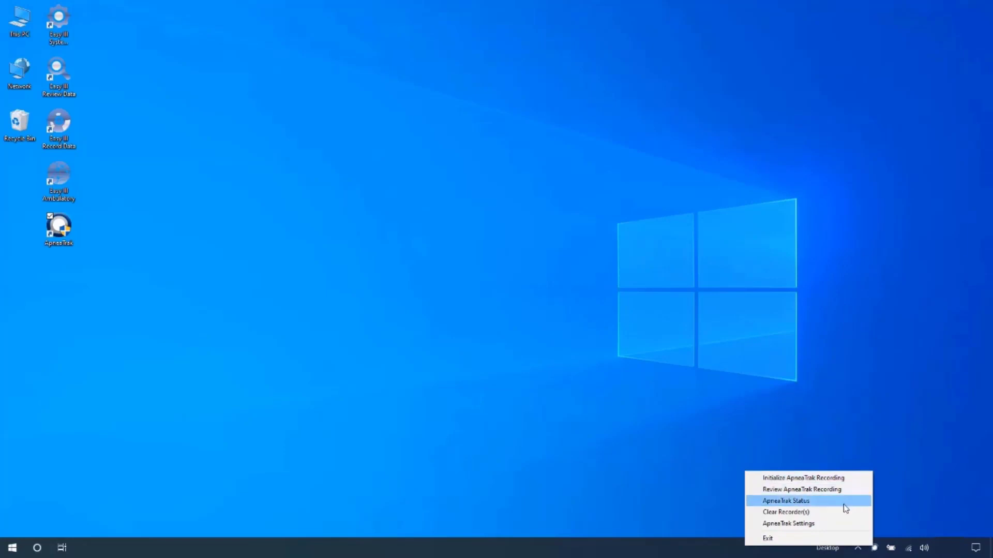
pyautogui.moveTo(835, 523)
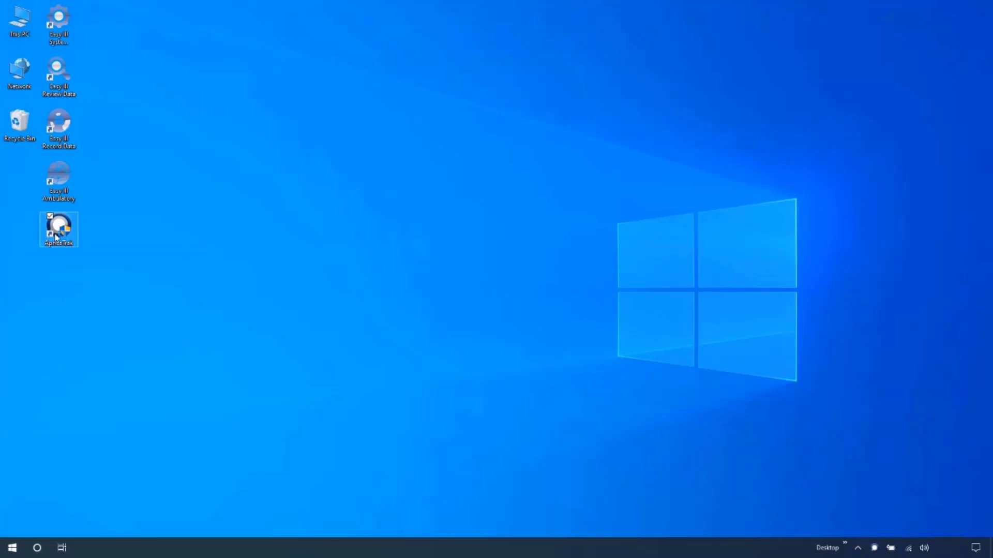
pyautogui.doubleClick(58, 228)
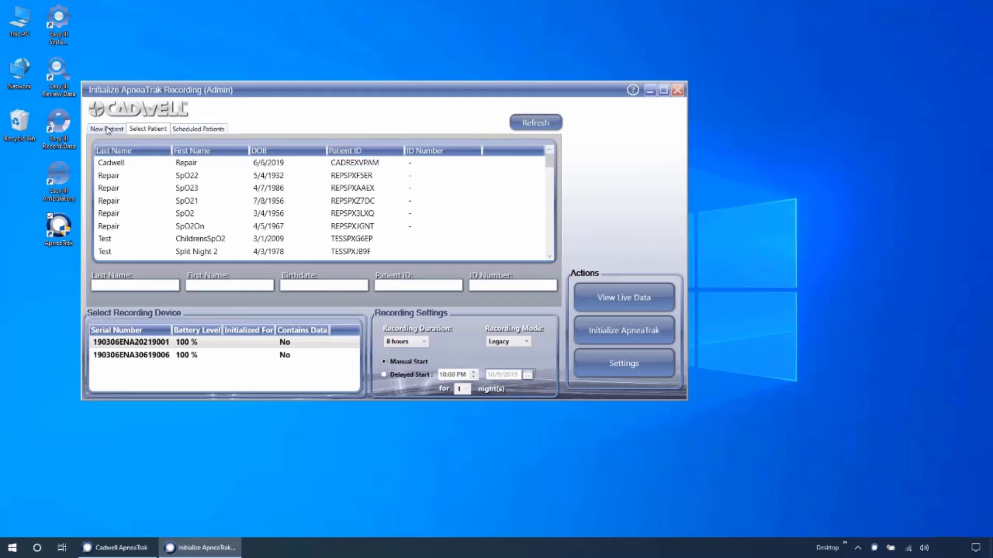
# - Look through the New Patient, Select Patient and Scheduled Patients views, ending on the empty scheduled list
pyautogui.click(107, 128)
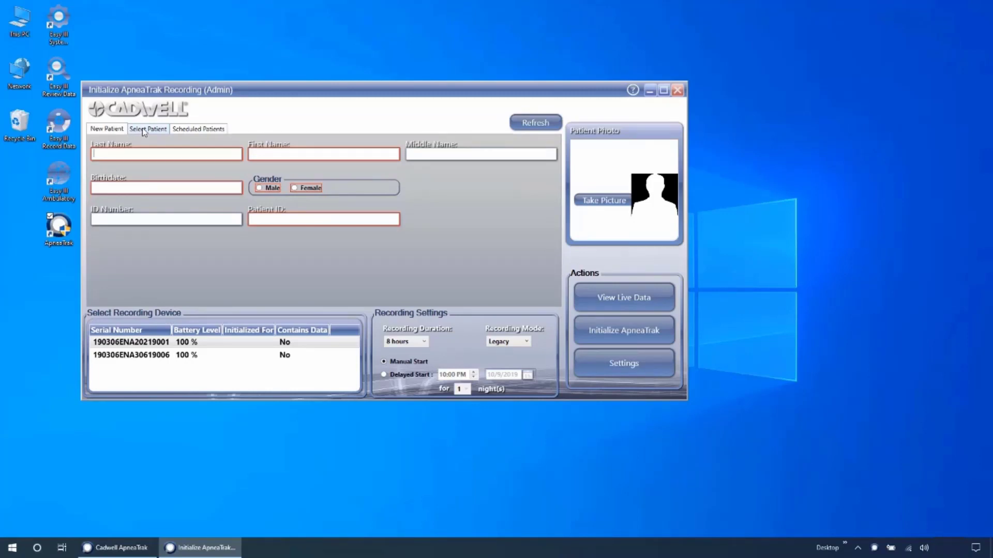
pyautogui.click(148, 129)
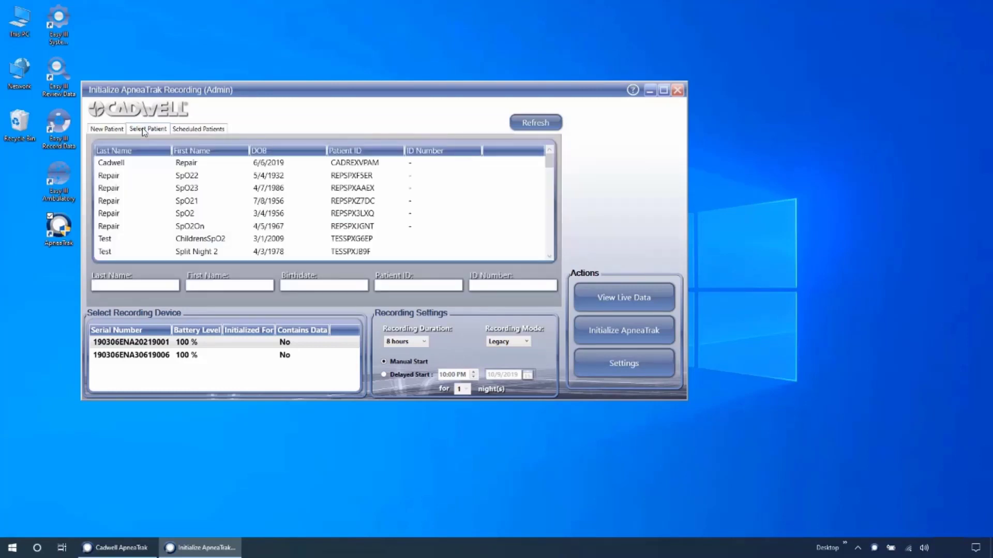
pyautogui.moveTo(156, 155)
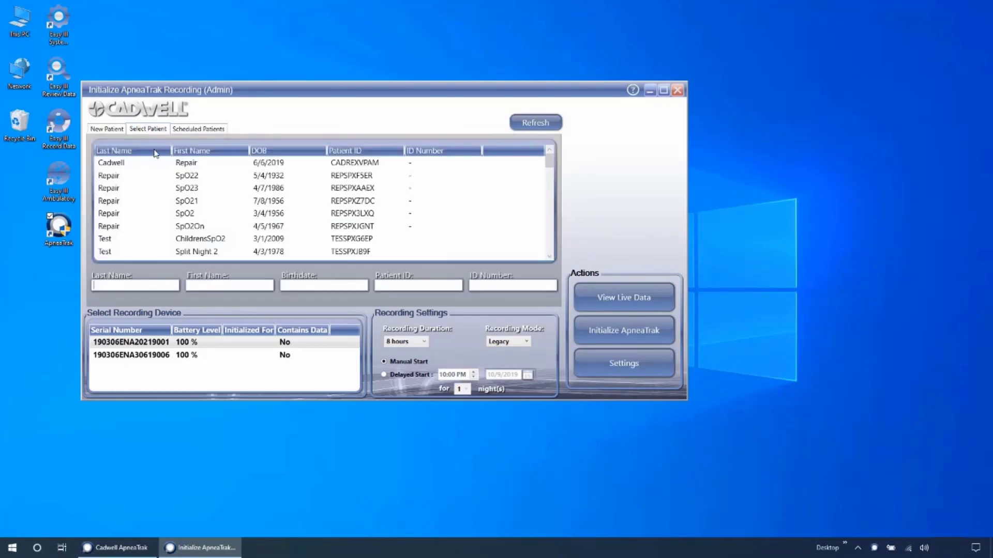
pyautogui.click(186, 176)
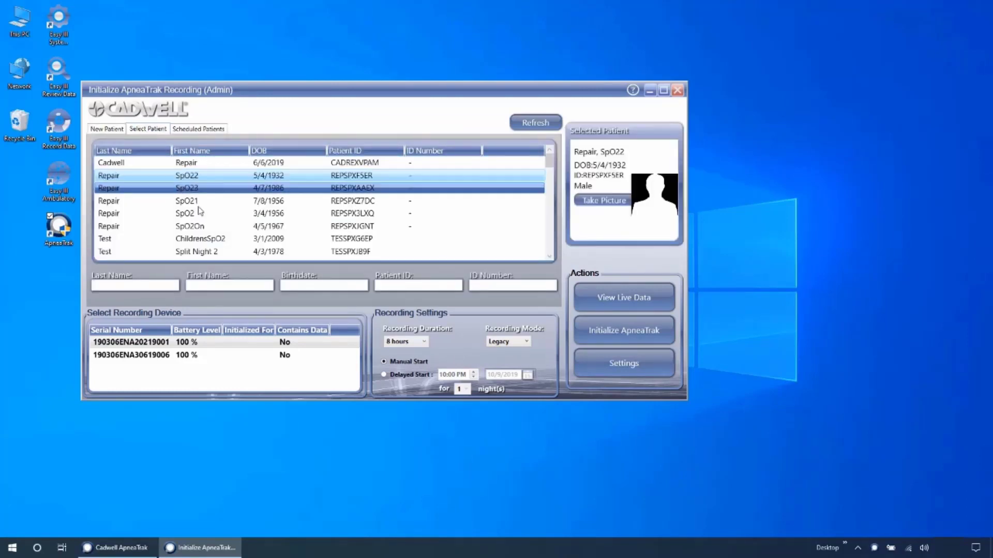
pyautogui.scroll(-3)
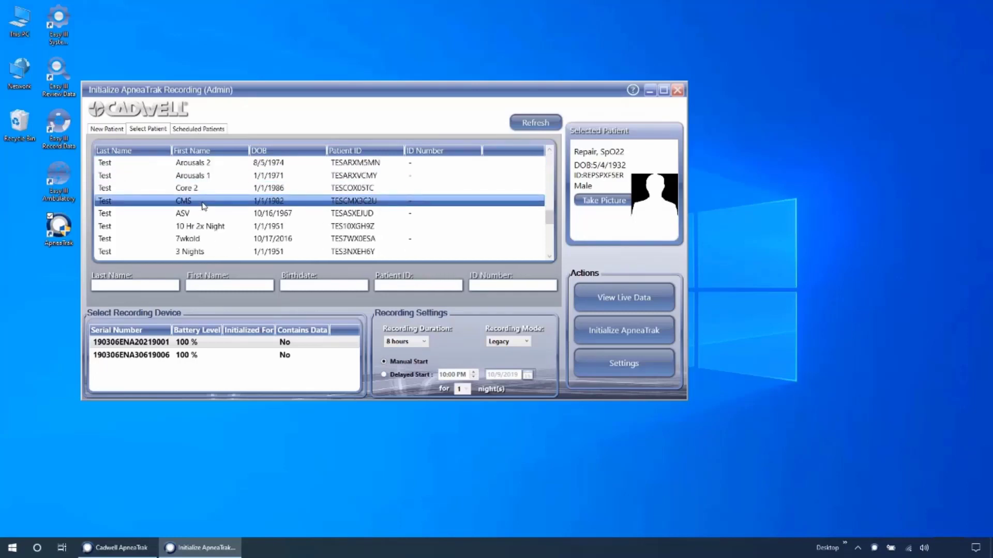
pyautogui.click(199, 128)
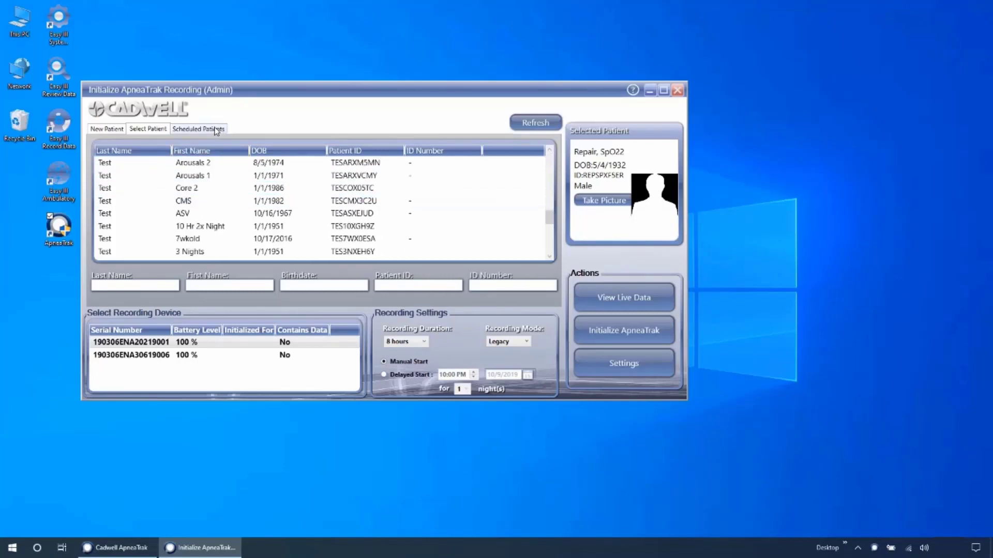
pyautogui.click(198, 128)
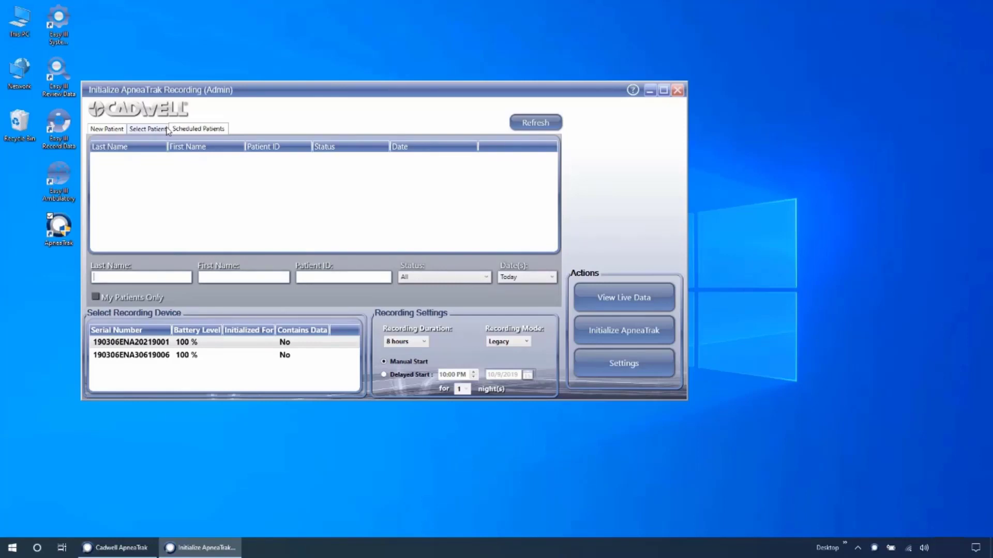
# - Select an existing patient and the first recorder, keeping the 8-hour recording duration
pyautogui.click(148, 128)
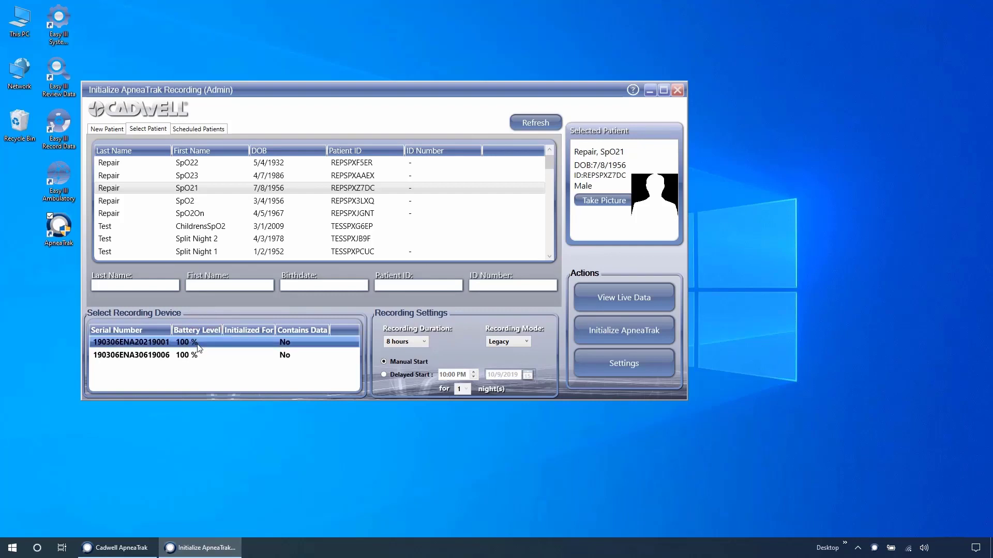
pyautogui.click(203, 355)
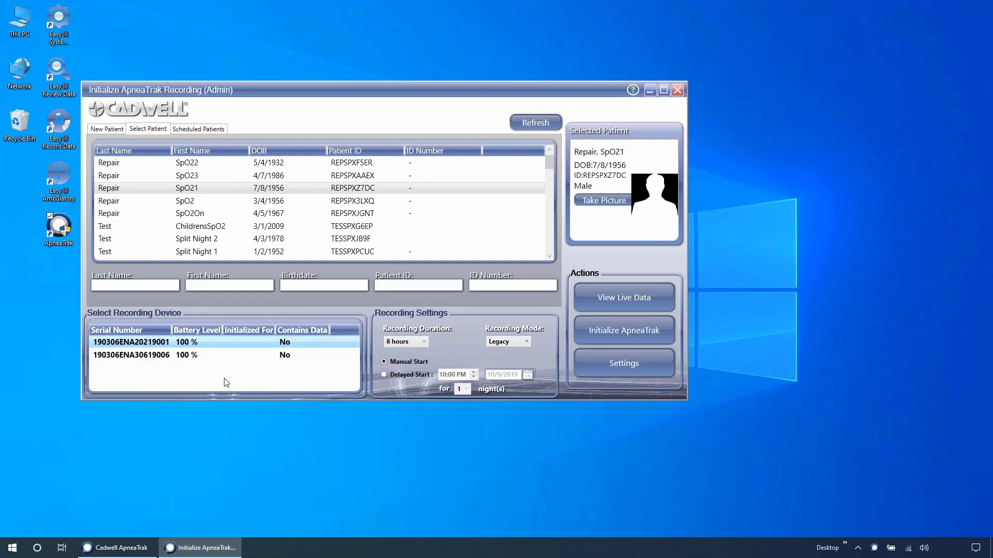
pyautogui.moveTo(232, 379)
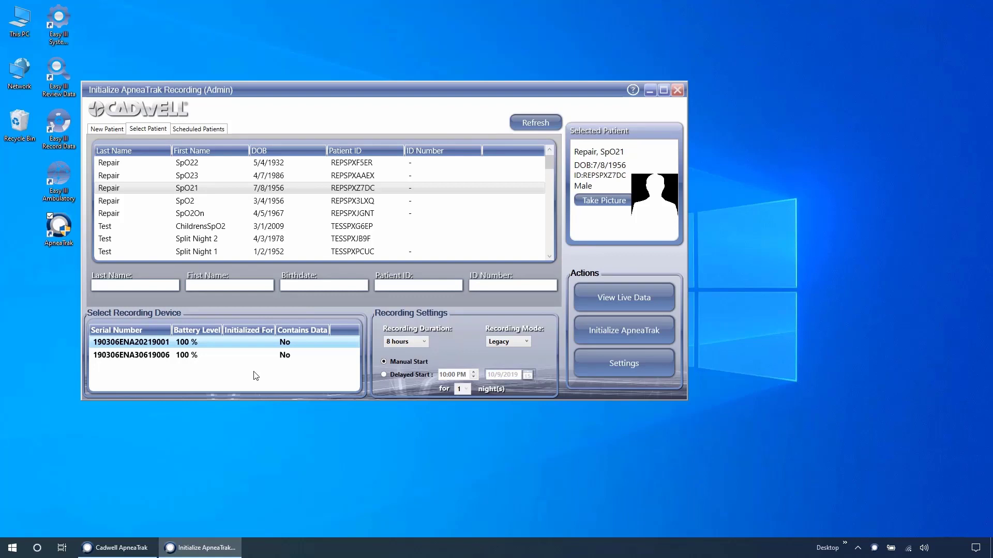
pyautogui.click(213, 355)
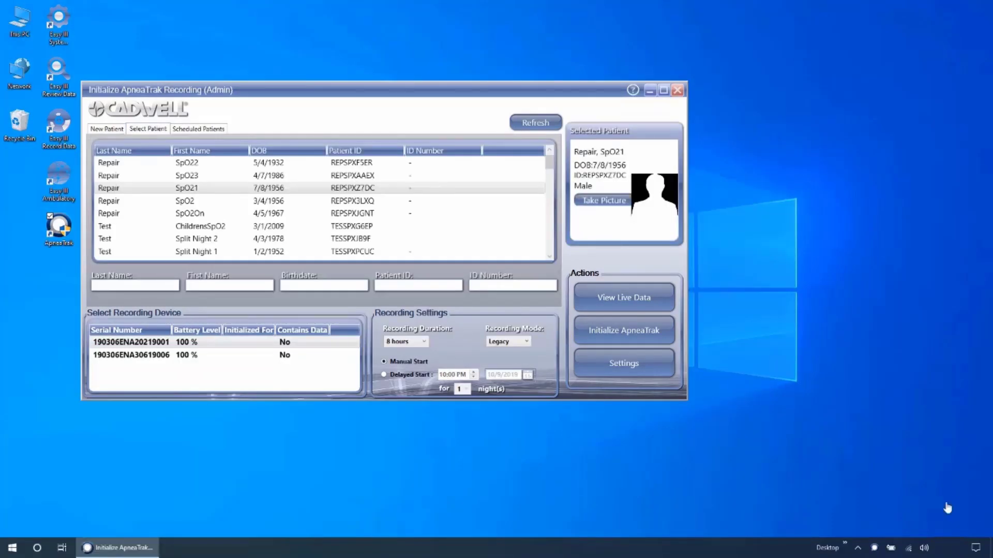
pyautogui.moveTo(527, 400)
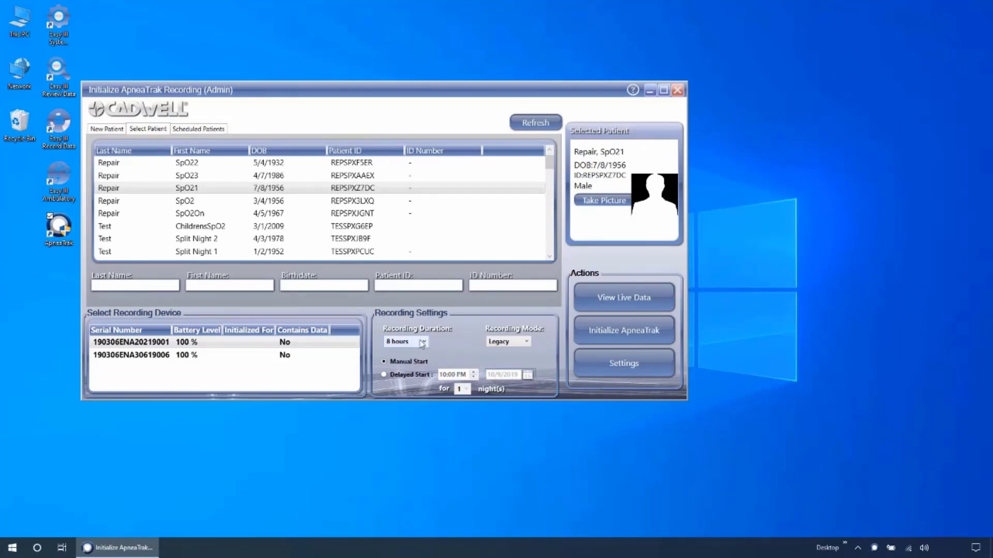
pyautogui.moveTo(427, 343)
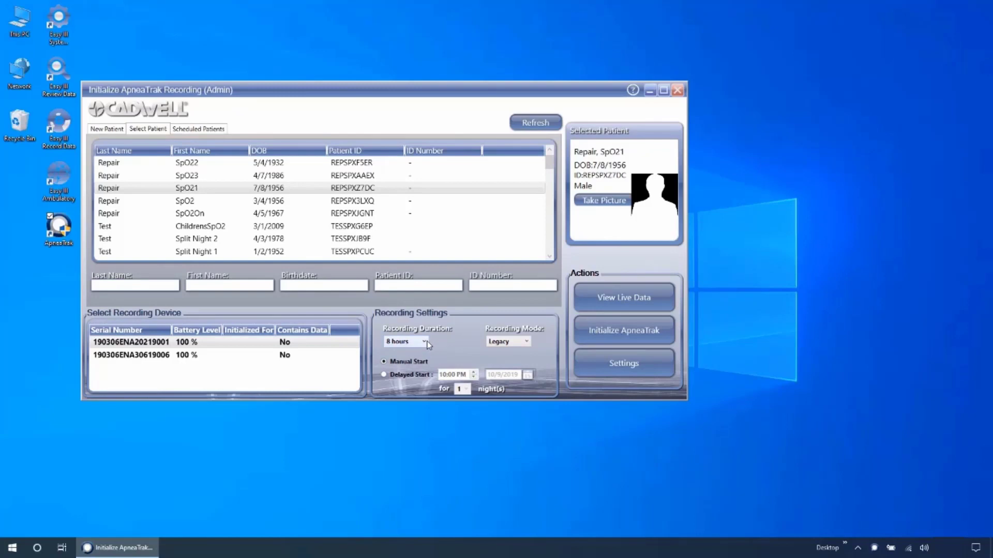
pyautogui.click(425, 341)
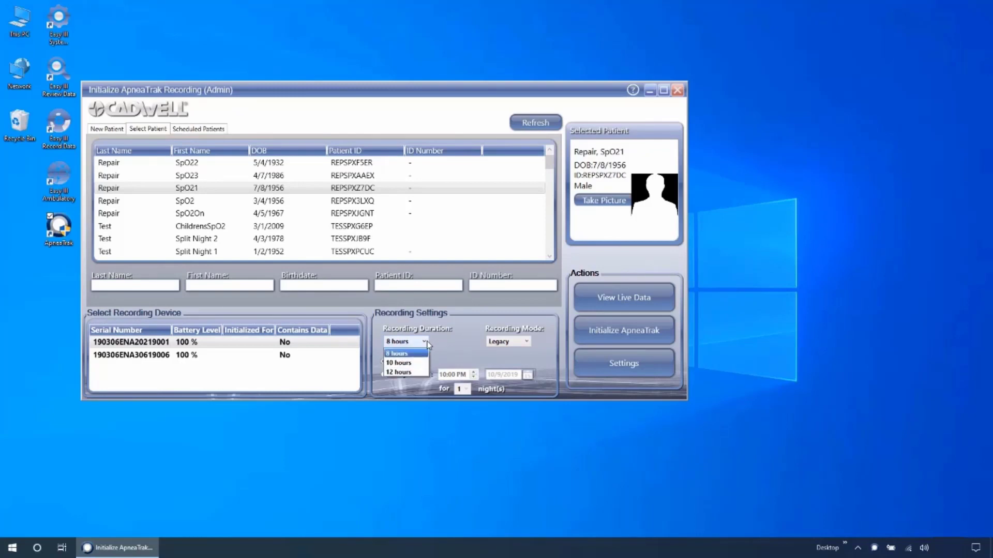
pyautogui.moveTo(406, 363)
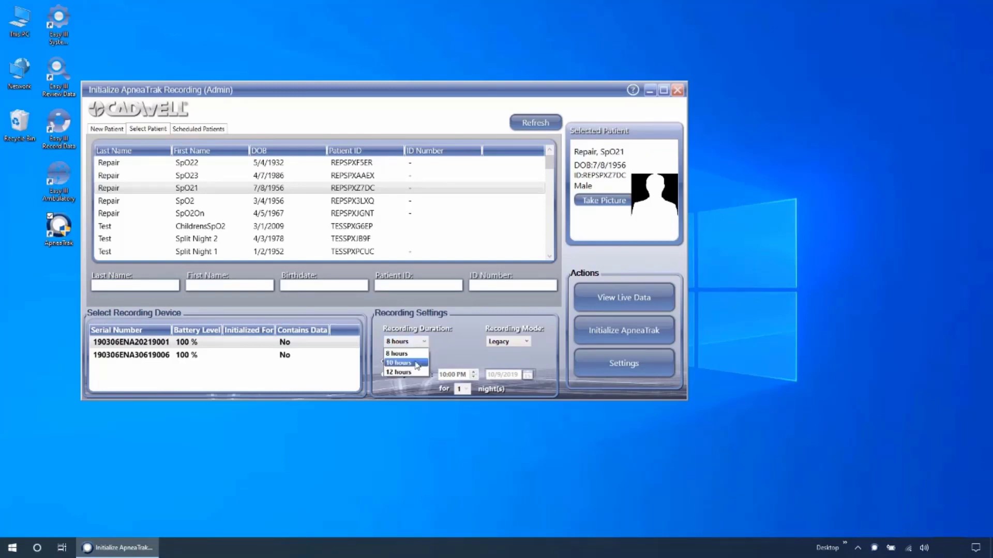
pyautogui.moveTo(417, 372)
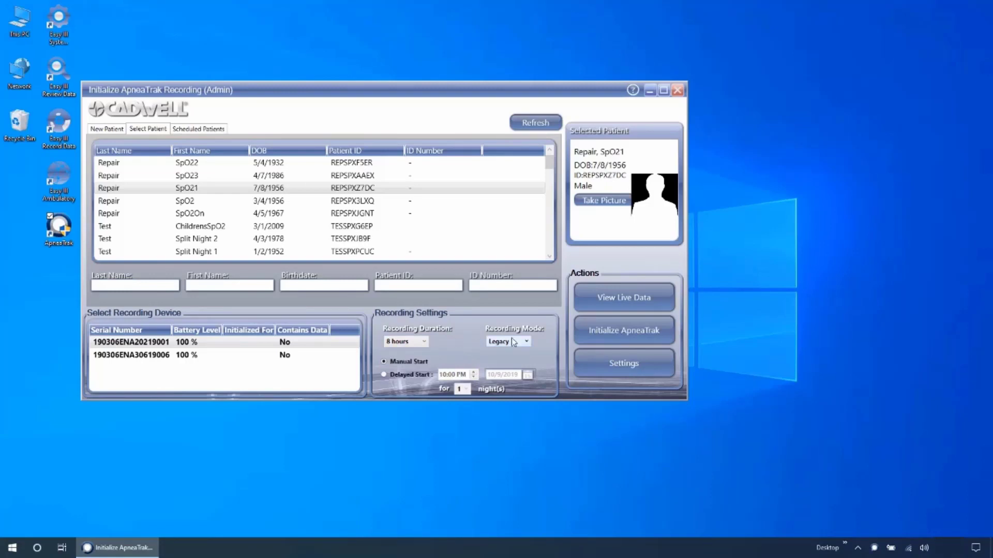
pyautogui.moveTo(459, 346)
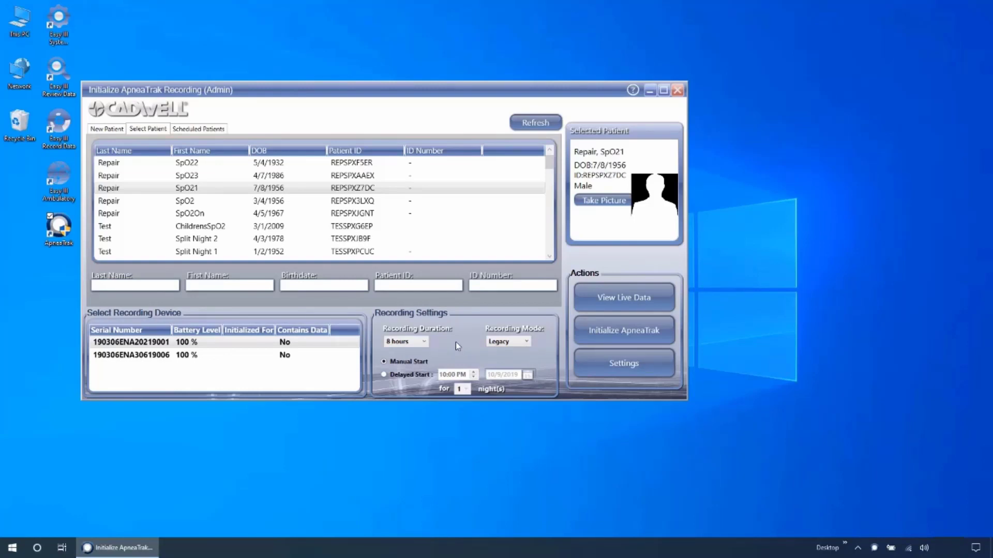
# - Change the recording mode from Legacy to Core
pyautogui.click(526, 341)
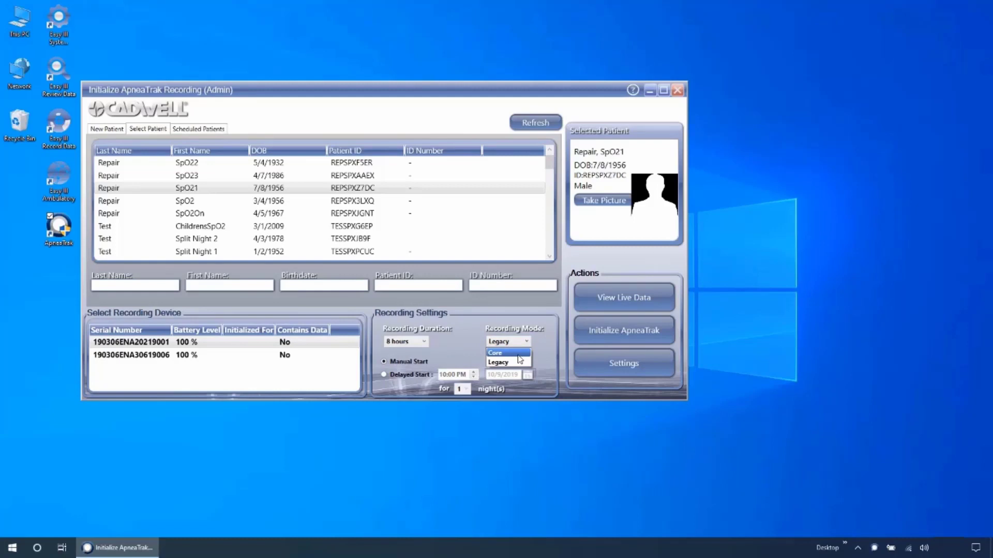
pyautogui.click(498, 352)
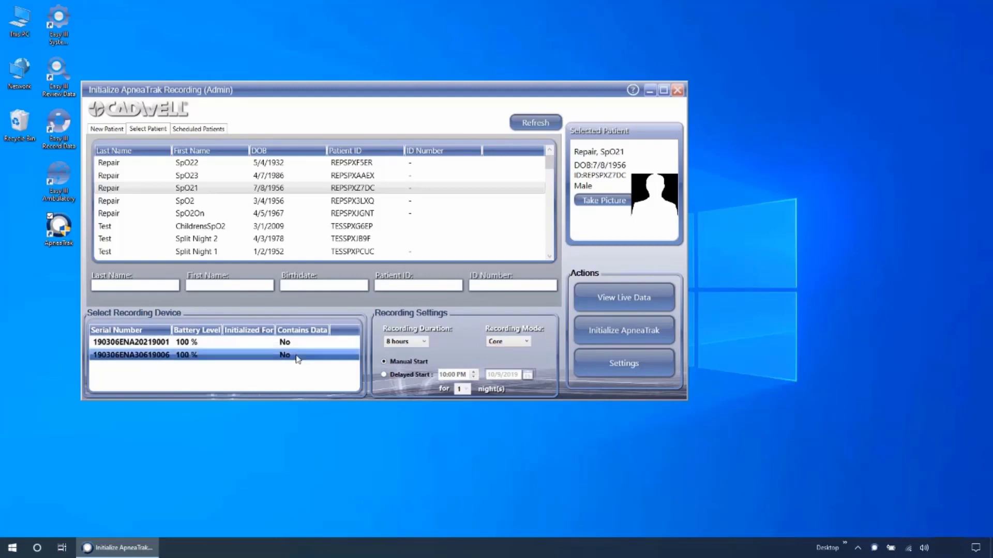
pyautogui.click(525, 341)
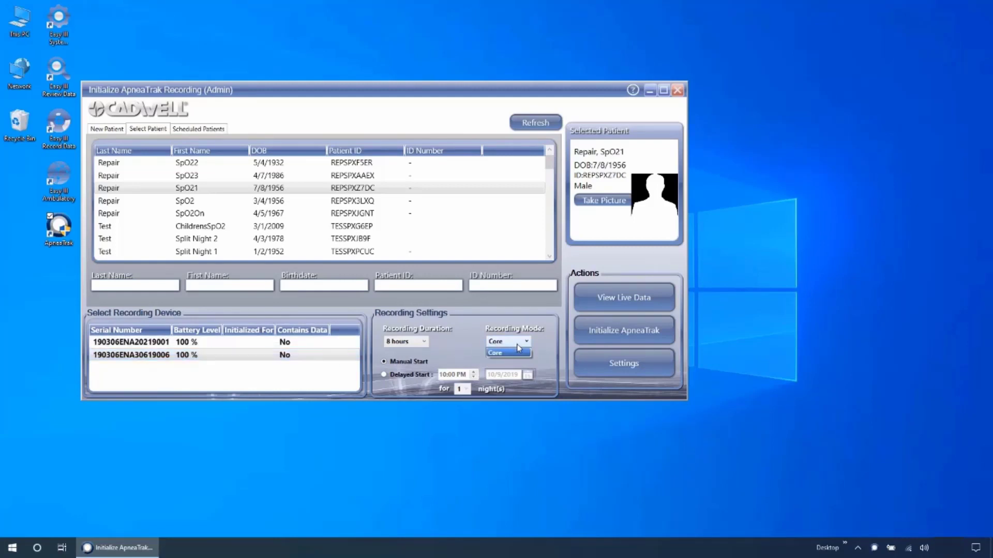
# - Keep Core mode and choose a delayed start at 11:00 PM on 10/9/2019 for one night
pyautogui.click(506, 353)
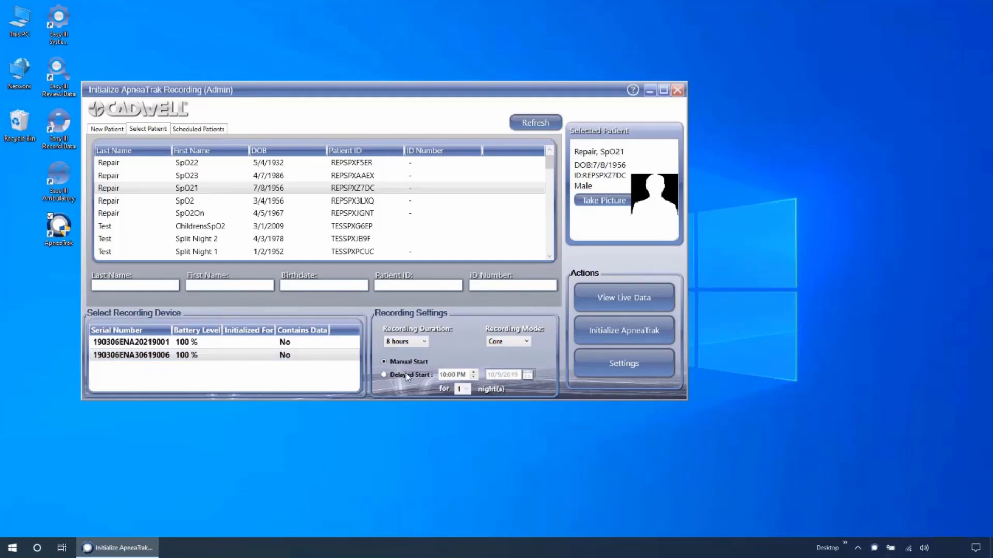
pyautogui.moveTo(435, 366)
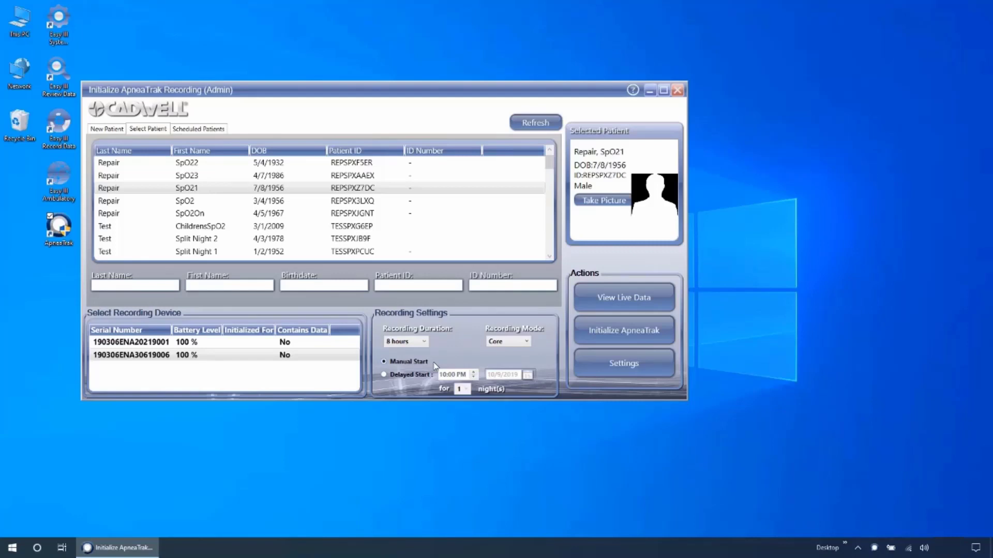
pyautogui.moveTo(428, 368)
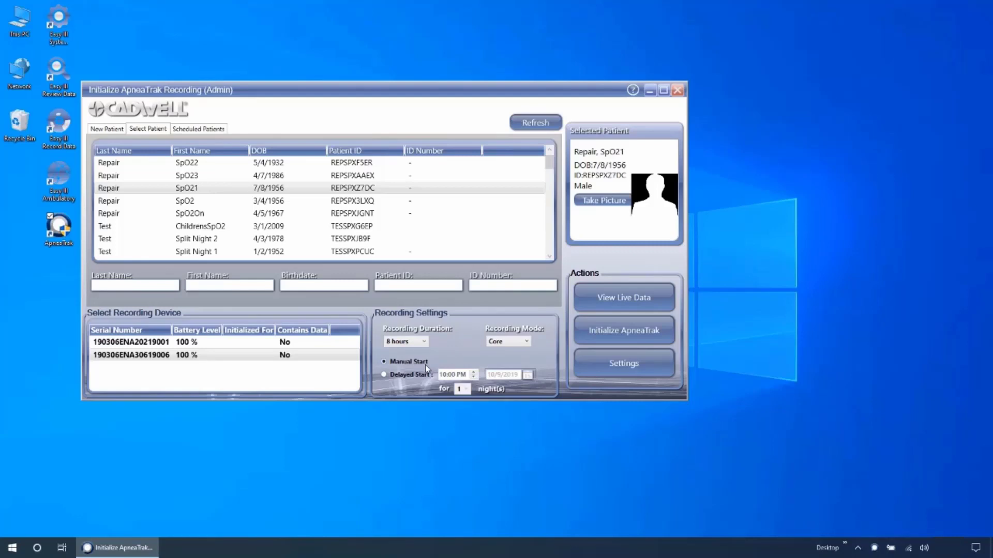
pyautogui.click(384, 374)
pyautogui.write('1')
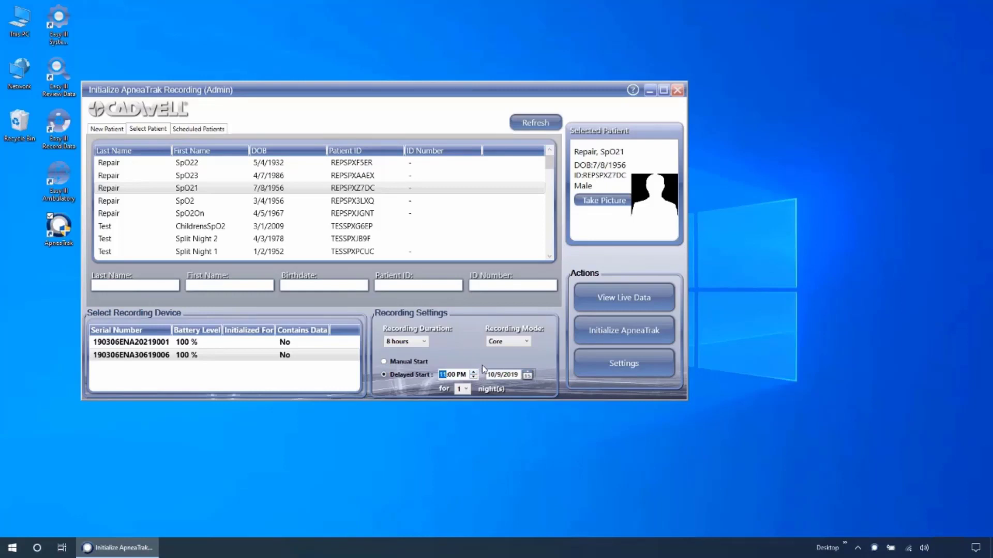
pyautogui.moveTo(507, 367)
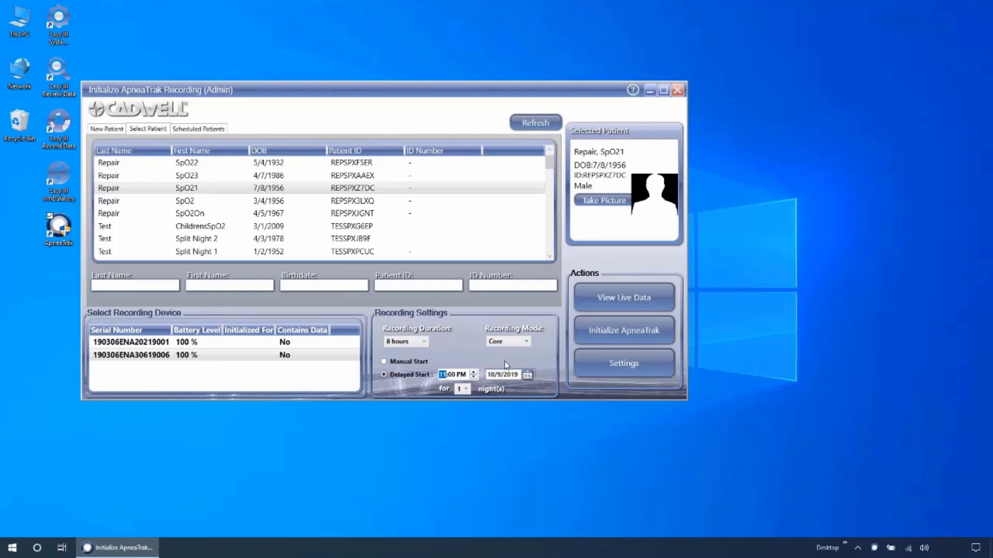
pyautogui.moveTo(465, 389)
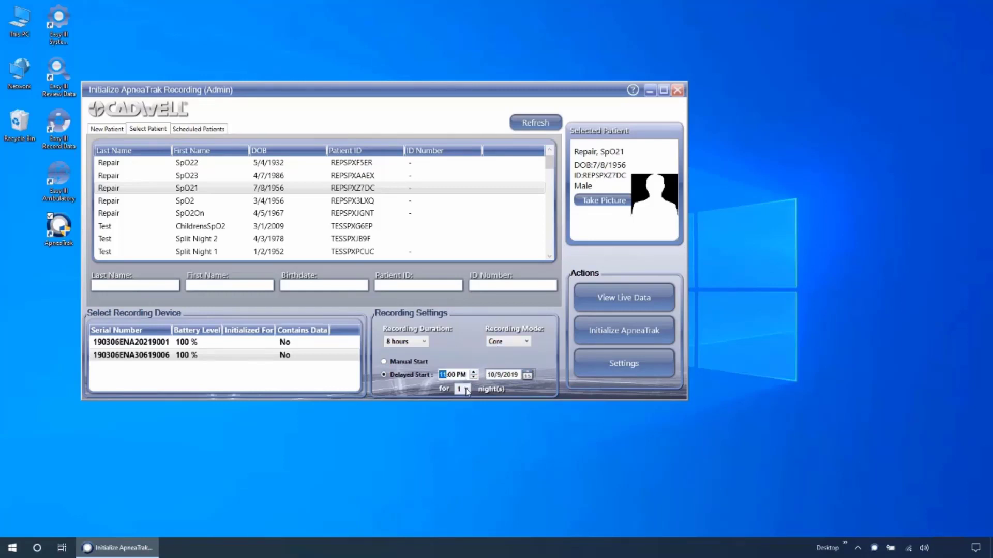
pyautogui.click(466, 388)
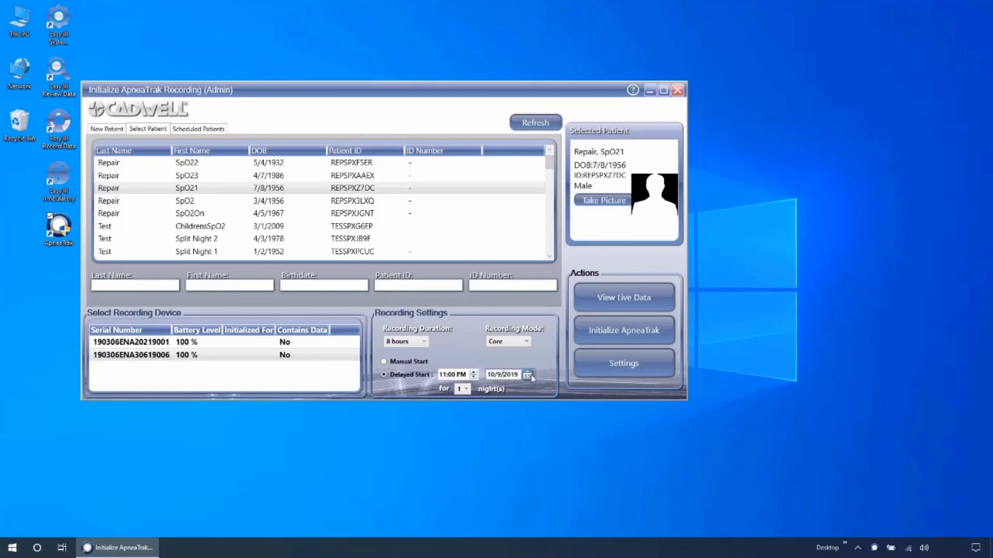
pyautogui.click(526, 374)
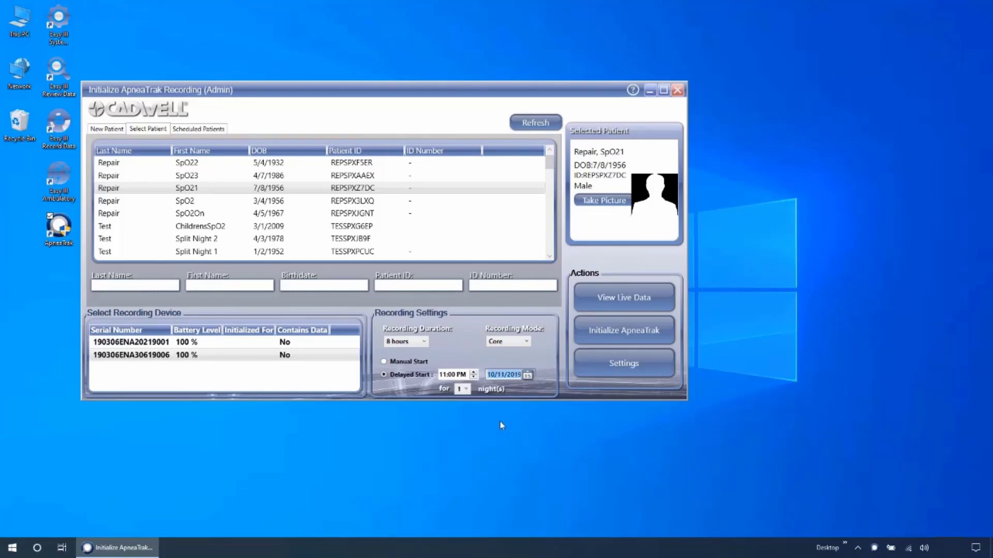
pyautogui.moveTo(510, 385)
pyautogui.write('9')
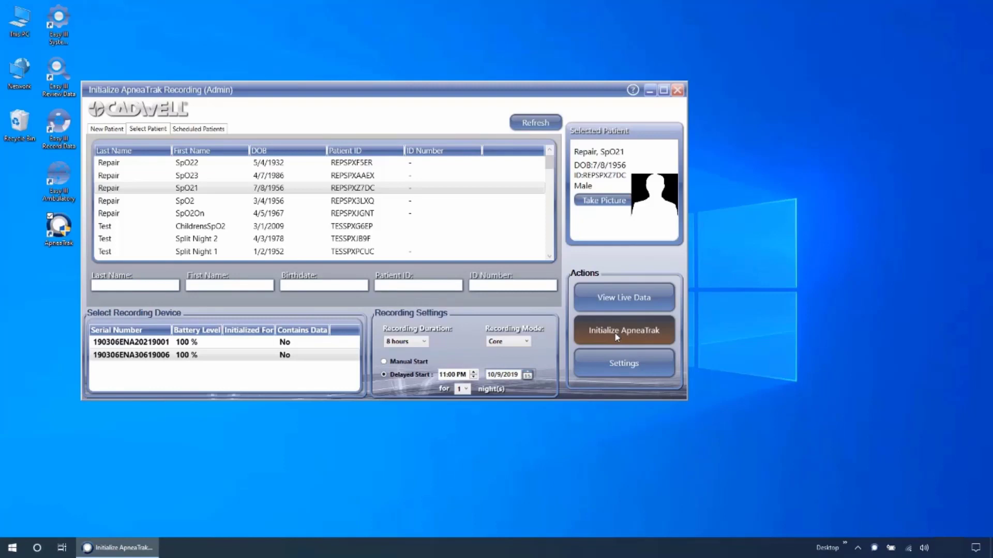
# - Initialize the recorder for the selected patient and acknowledge the Initialization Succeeded message
pyautogui.click(623, 330)
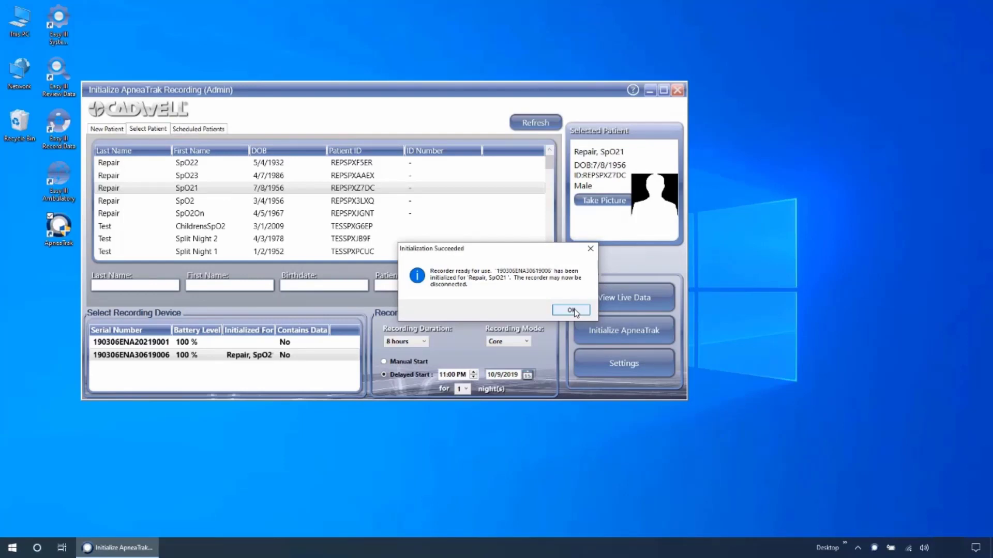
pyautogui.click(571, 310)
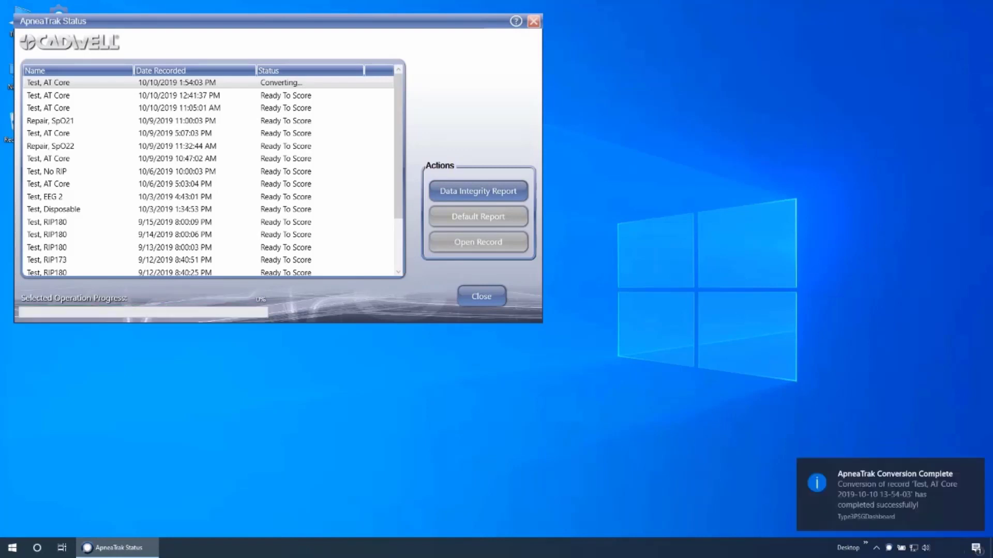
# - Open the newest study from ApneaTrak Status, log in and continue editing the existing scoring session
pyautogui.click(478, 190)
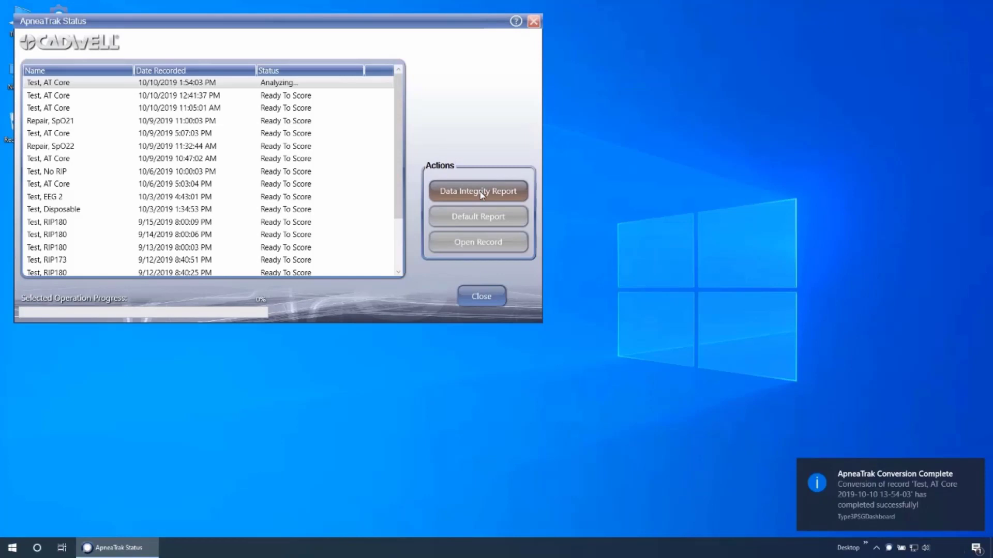
pyautogui.click(478, 191)
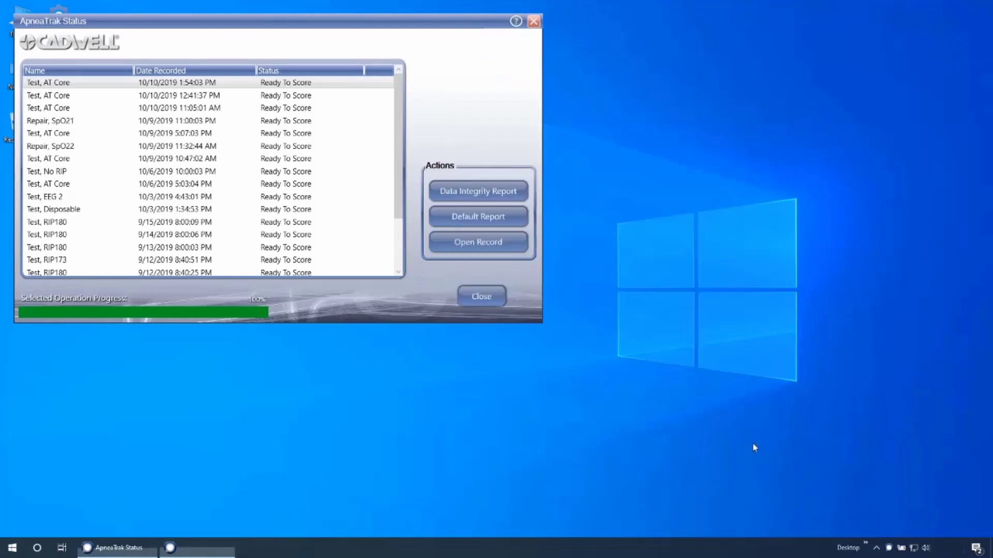
pyautogui.moveTo(476, 247)
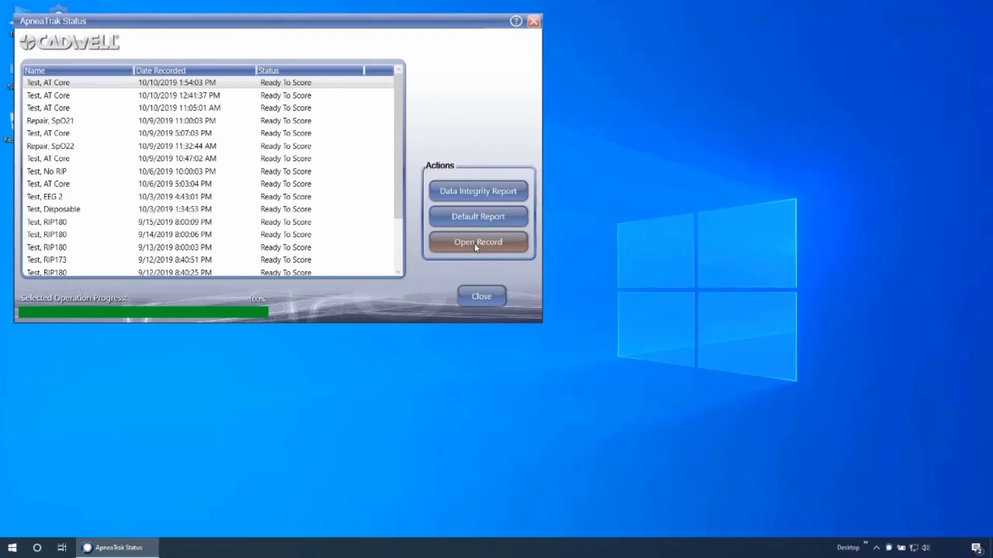
pyautogui.moveTo(507, 221)
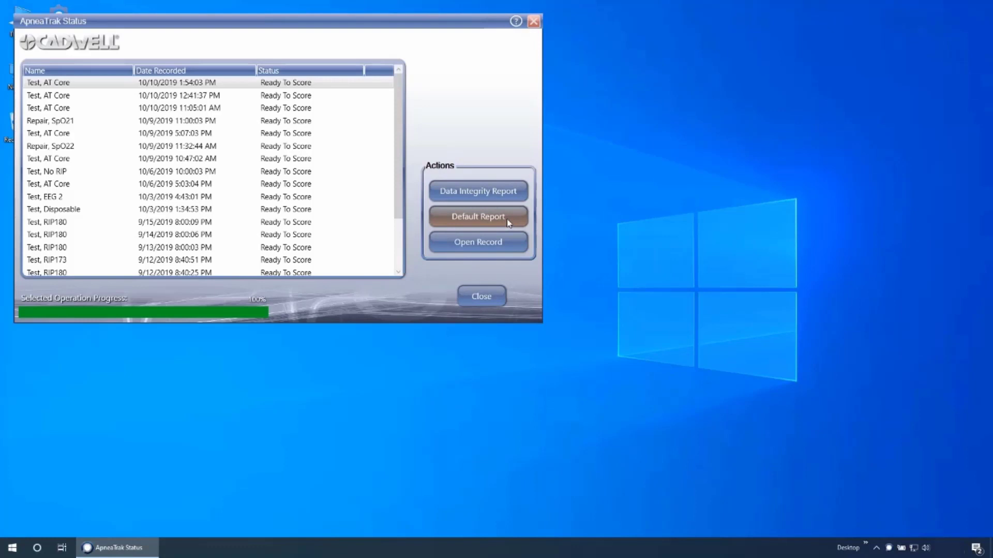
pyautogui.moveTo(478, 243)
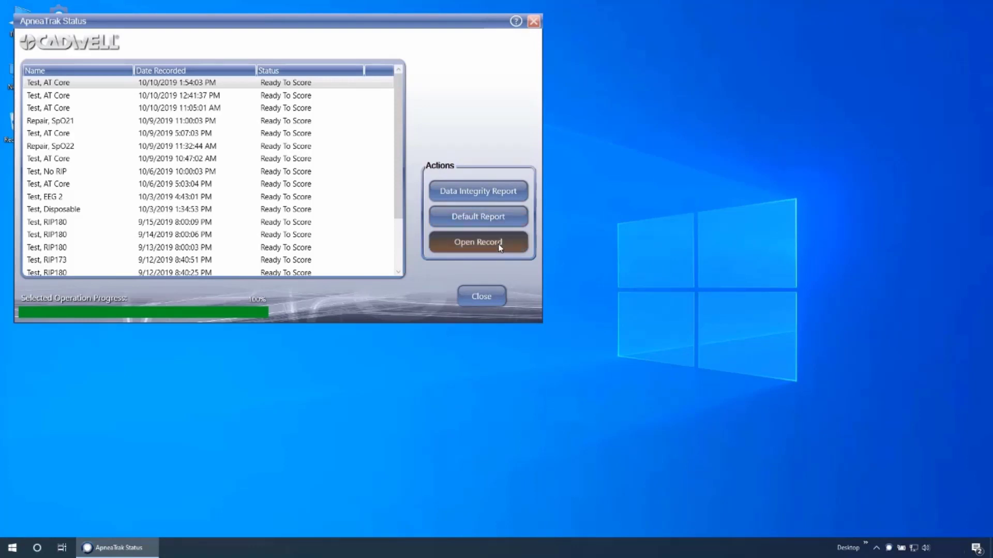
pyautogui.click(477, 242)
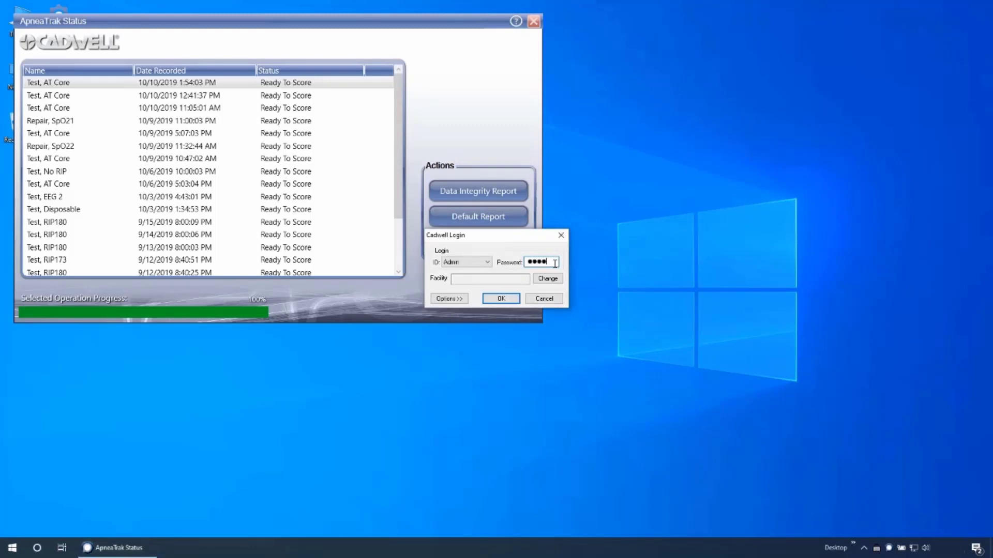
pyautogui.click(501, 298)
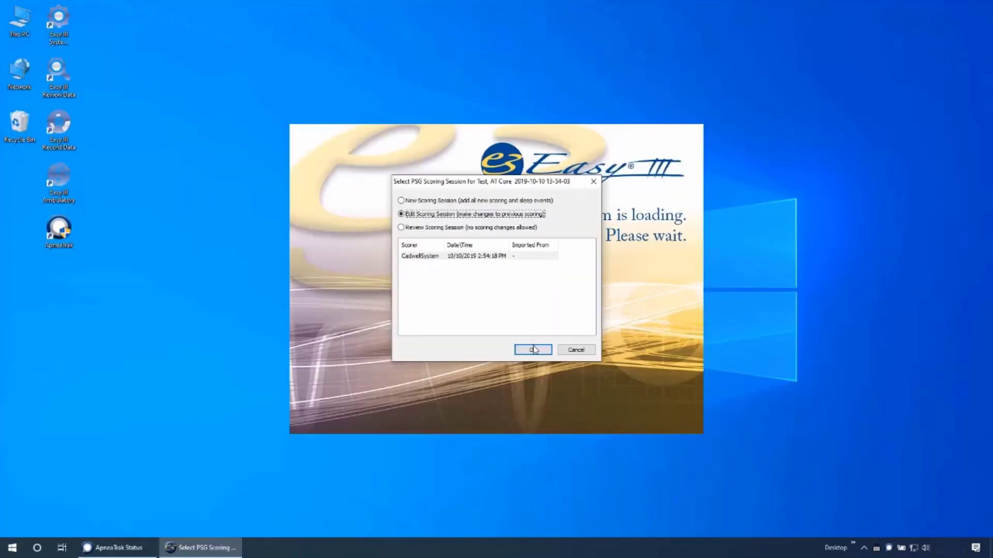
pyautogui.click(533, 350)
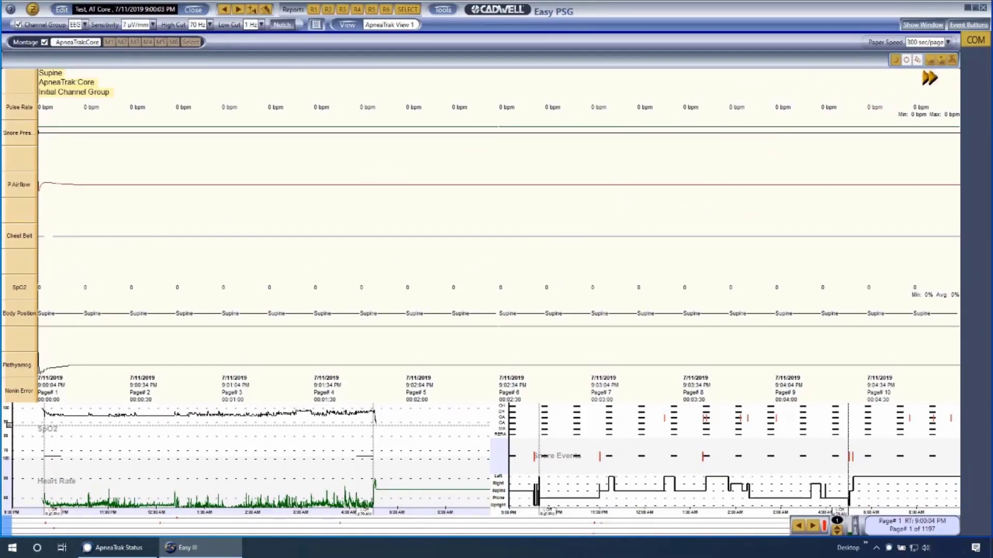
# - Page forward through the night's traces and confirm the Current Patient Info unchanged
pyautogui.click(813, 526)
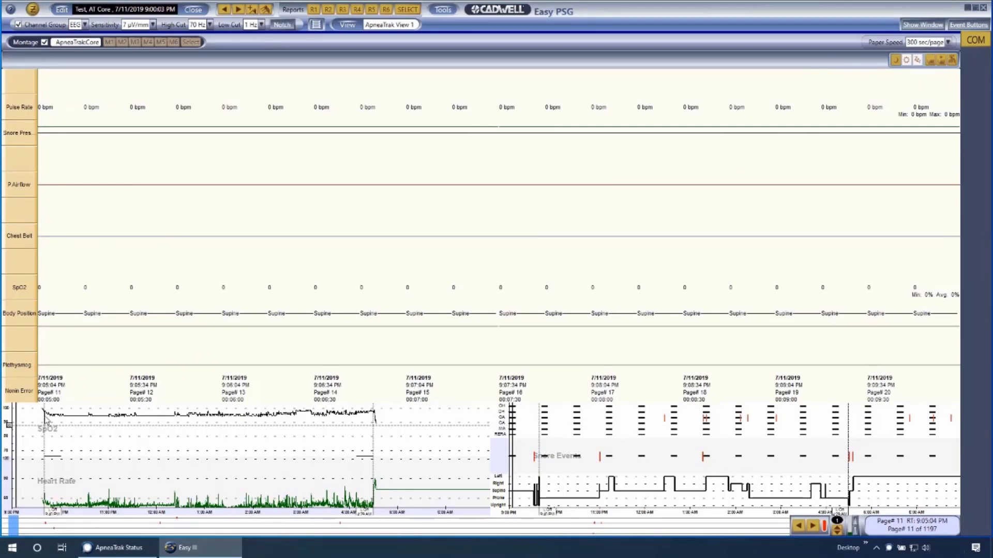
pyautogui.click(812, 526)
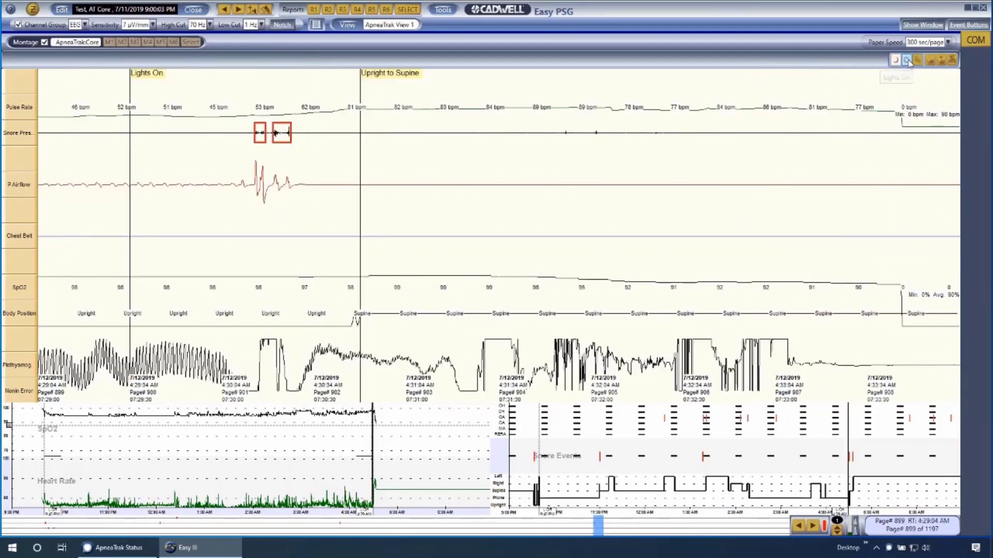
pyautogui.click(896, 76)
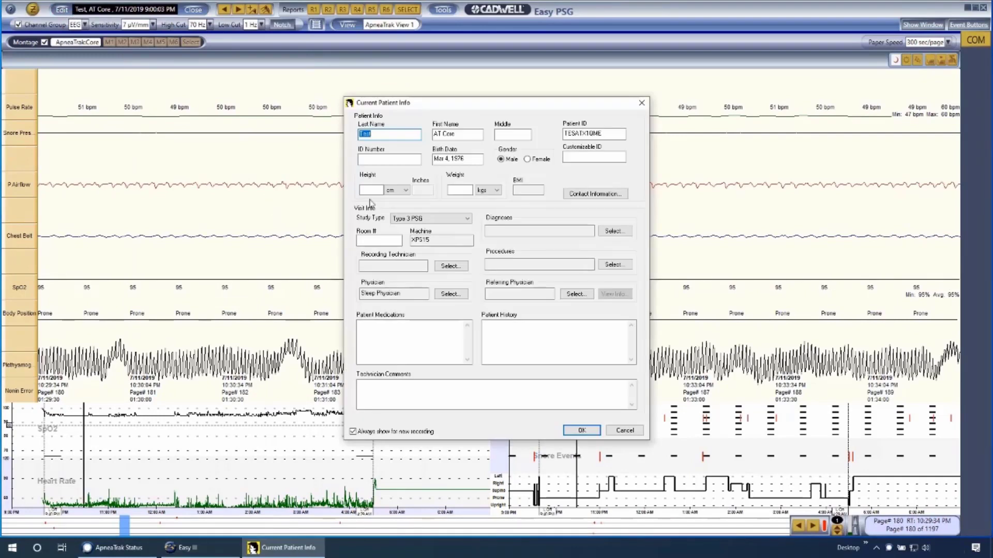
pyautogui.click(467, 218)
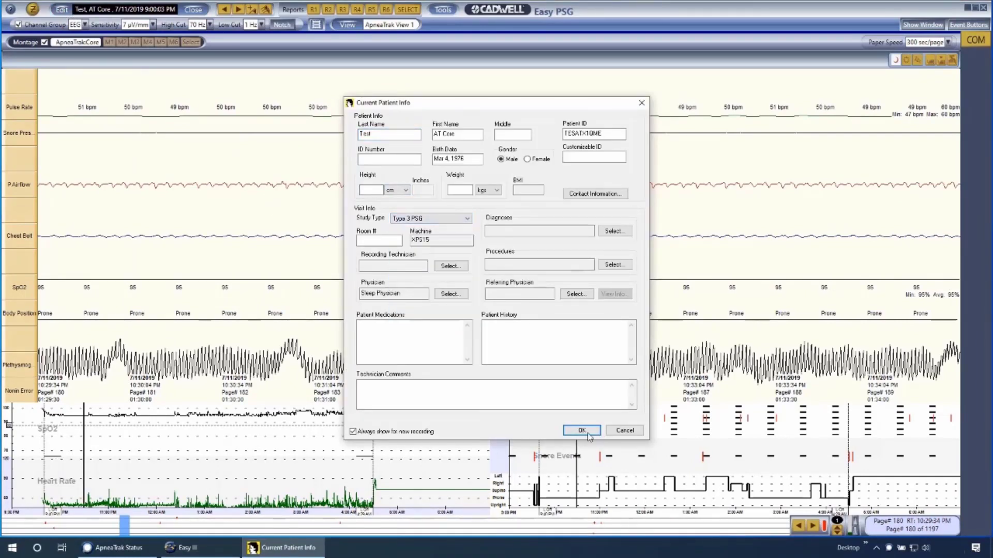
pyautogui.click(581, 430)
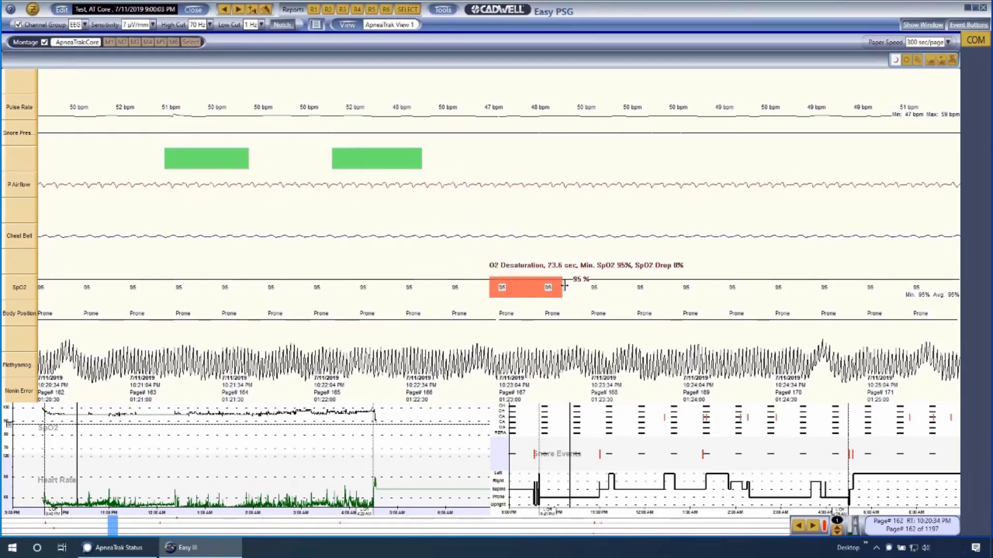
pyautogui.moveTo(607, 247)
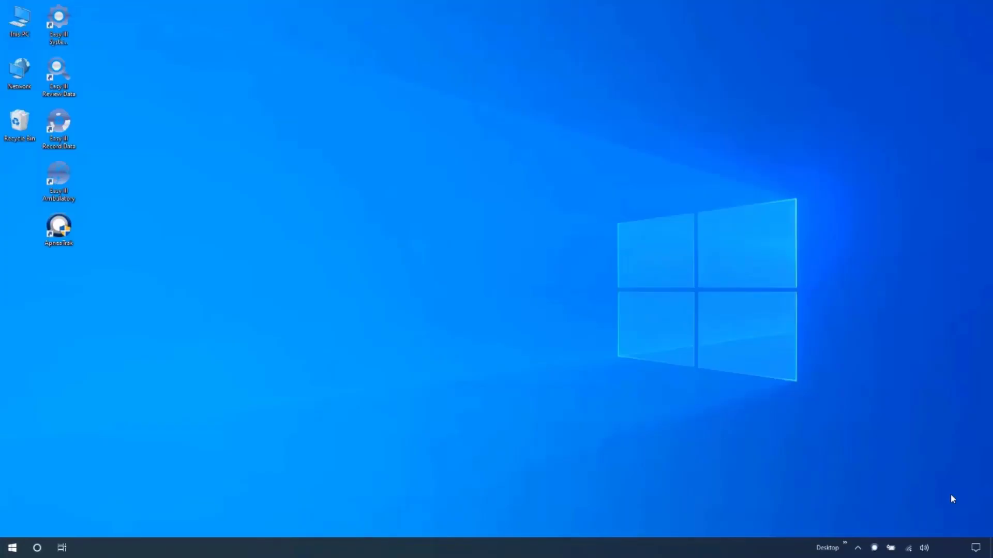
# - Open ApneaTrak System Settings and keep ApneaTrakCore as the core protocol
pyautogui.doubleClick(58, 226)
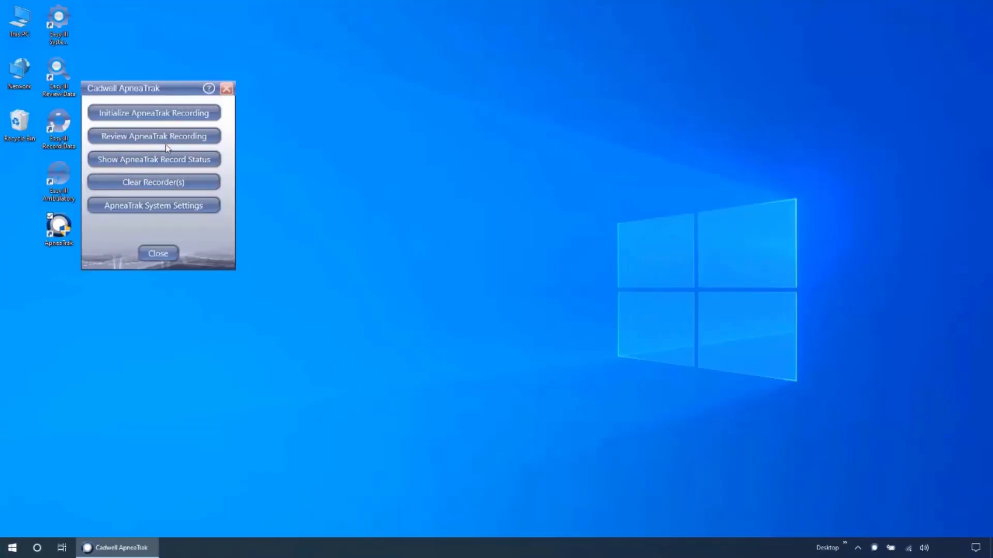
pyautogui.click(153, 205)
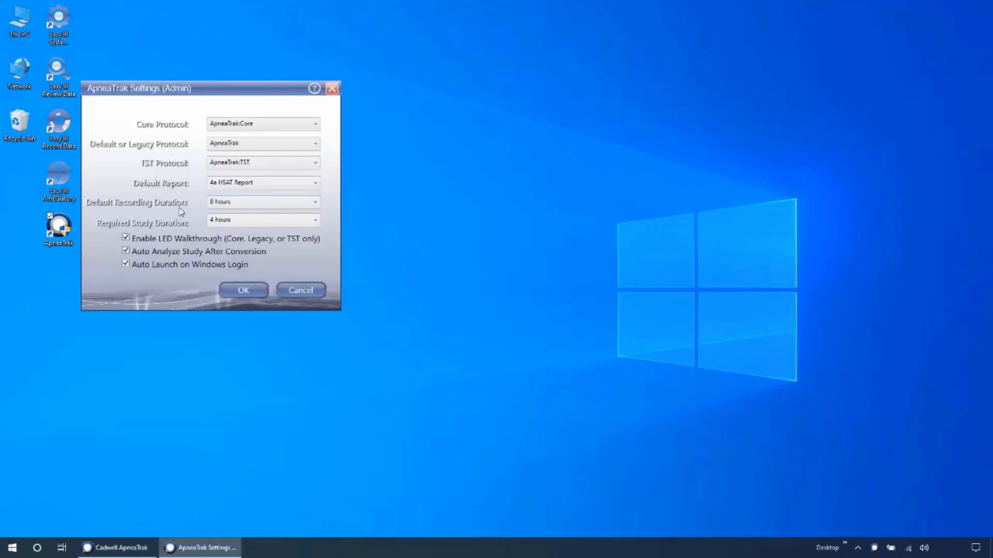
pyautogui.moveTo(261, 162)
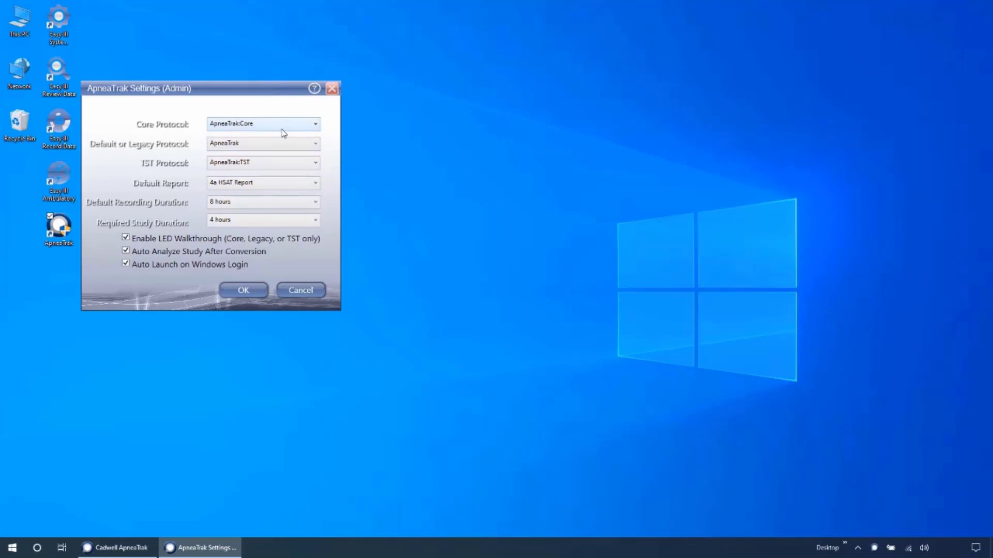
pyautogui.click(314, 123)
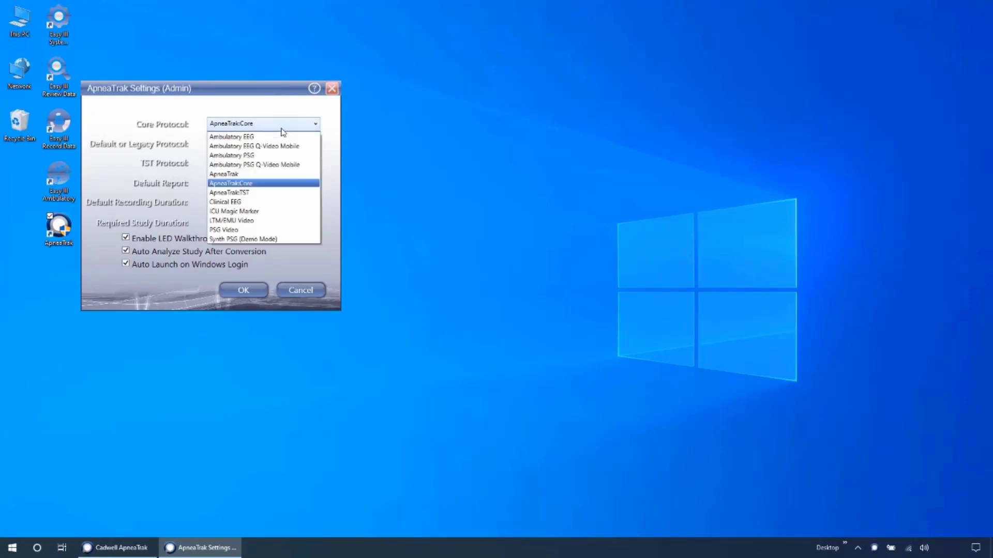
pyautogui.click(230, 183)
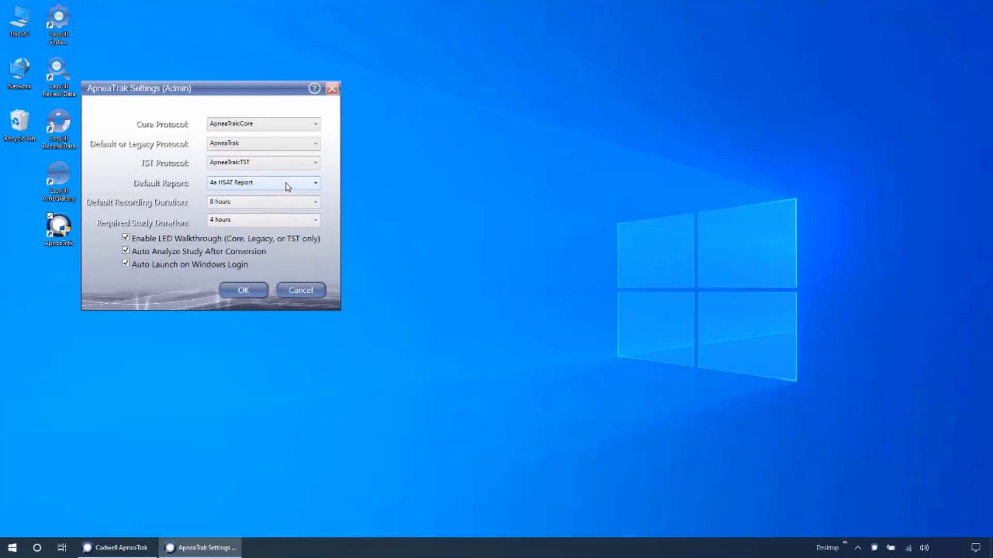
pyautogui.moveTo(314, 188)
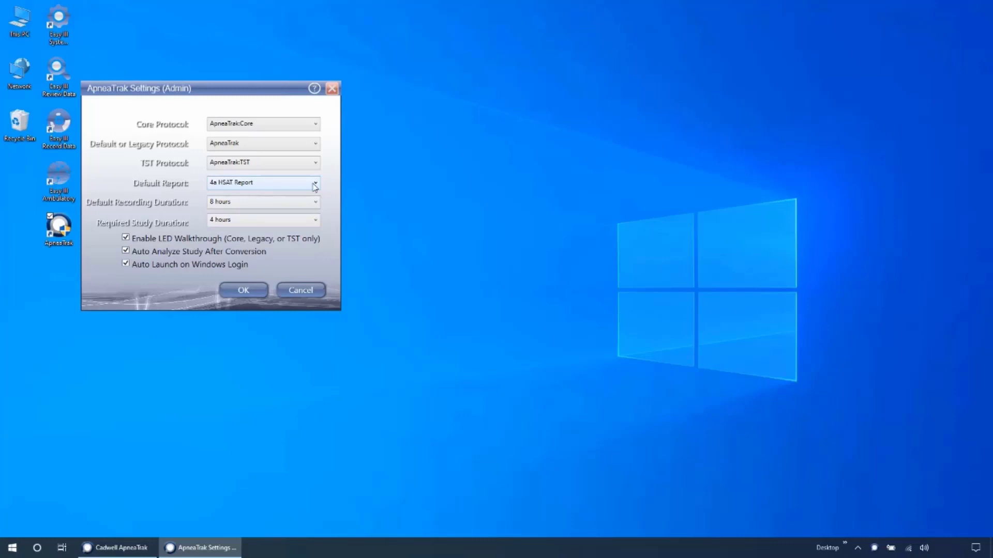
# - Keep 4a HSAT Report as default report, 8 hours recording duration and 4 hours required study duration
pyautogui.click(315, 182)
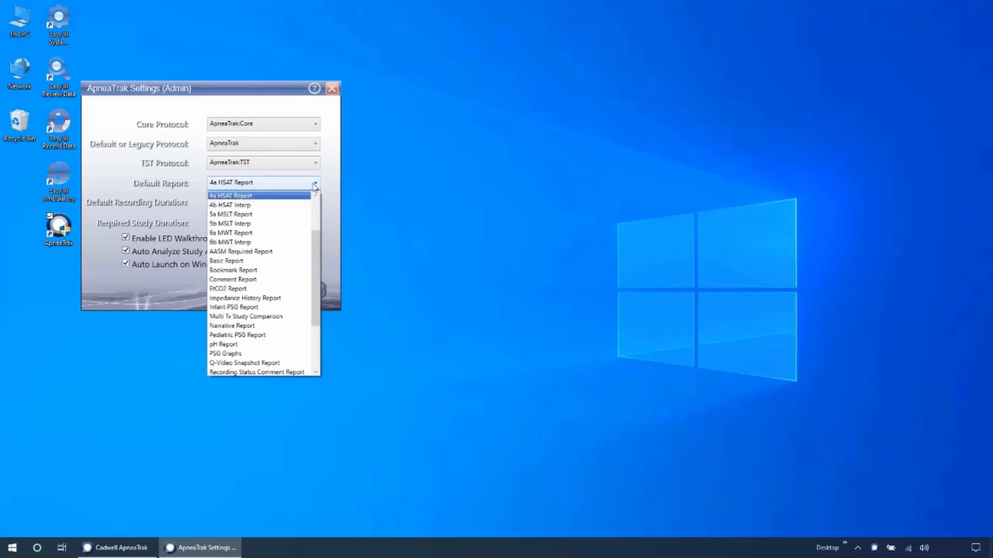
pyautogui.moveTo(272, 198)
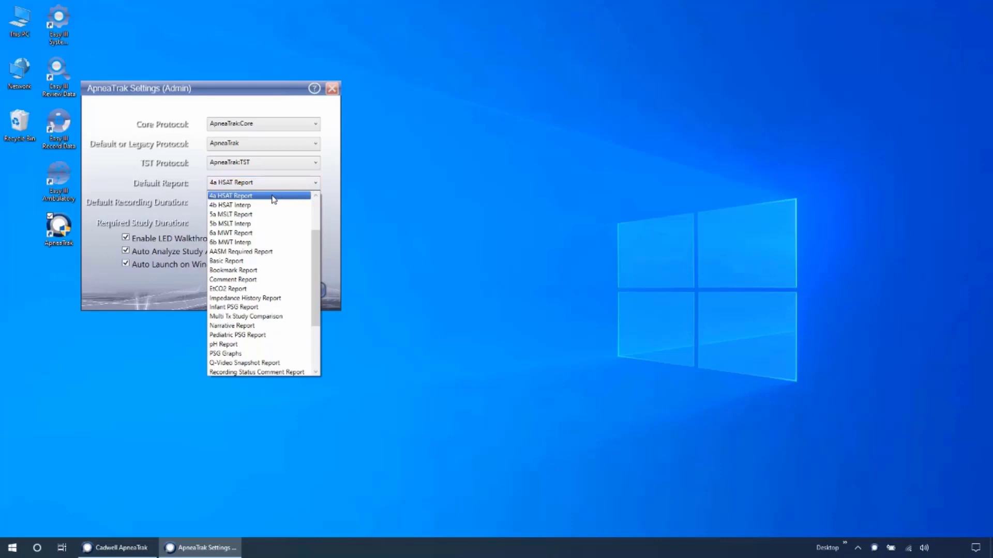
pyautogui.click(229, 196)
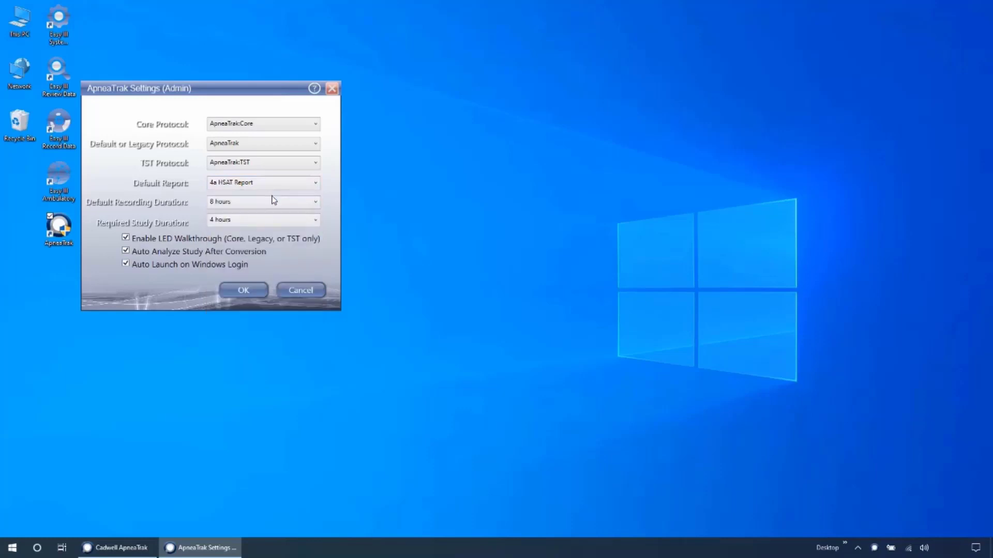
pyautogui.moveTo(292, 204)
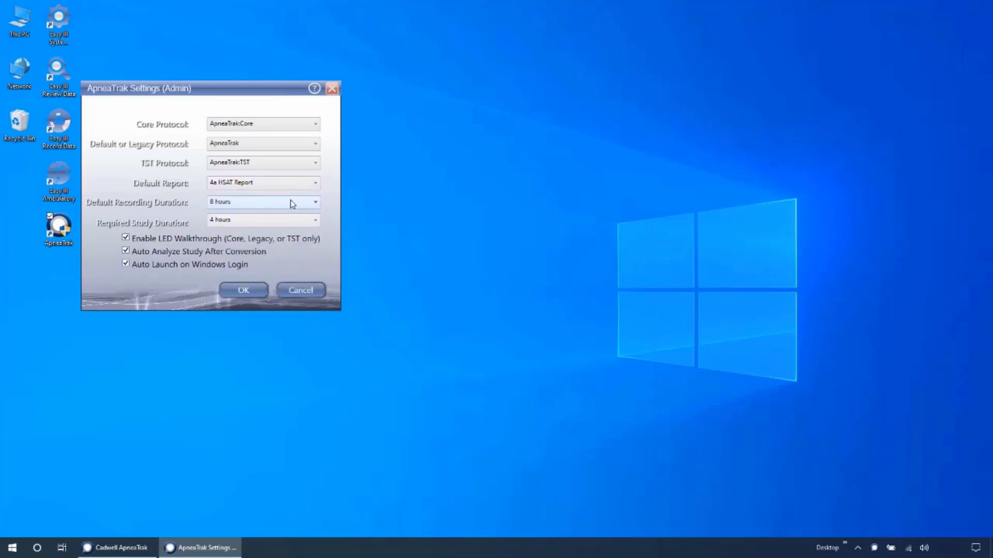
pyautogui.click(315, 202)
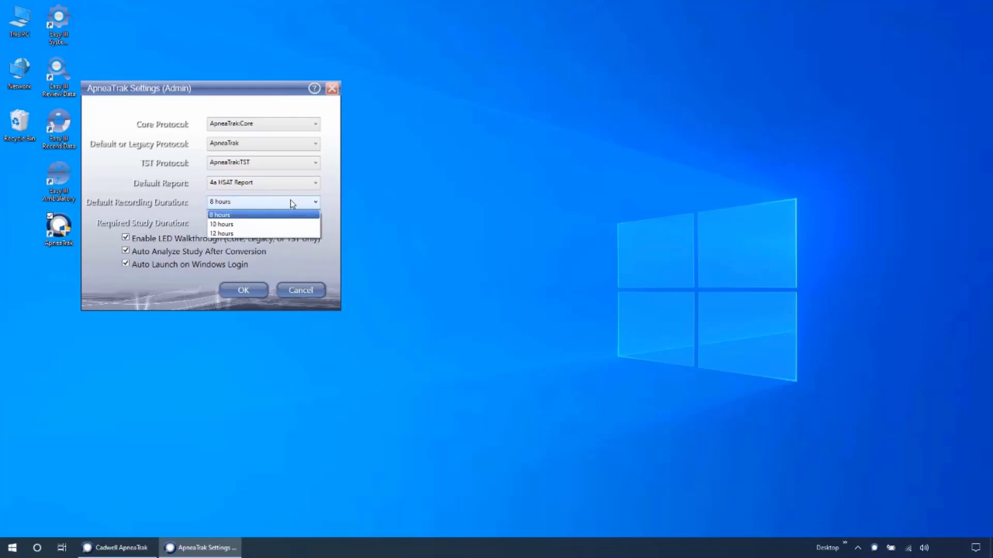
pyautogui.click(219, 215)
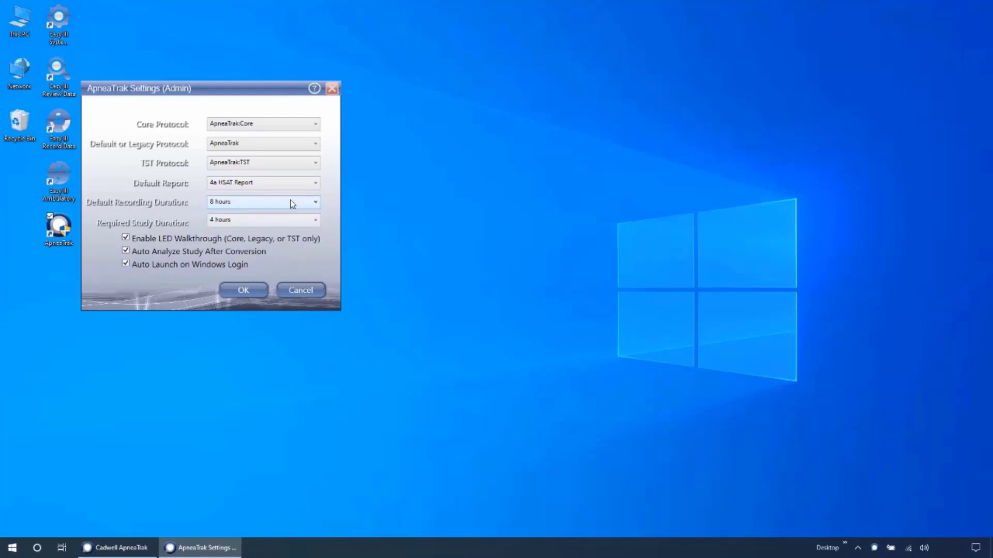
pyautogui.moveTo(289, 224)
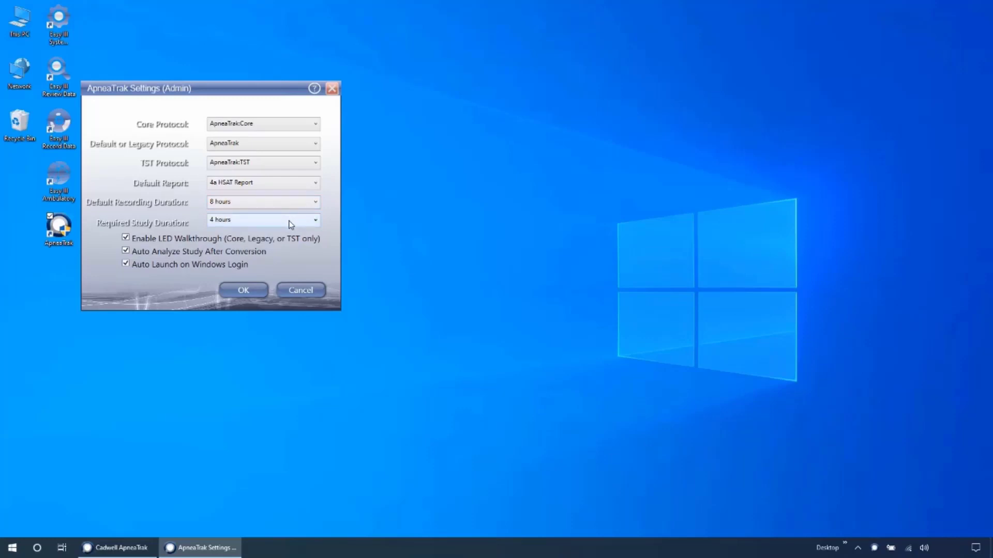
pyautogui.click(314, 219)
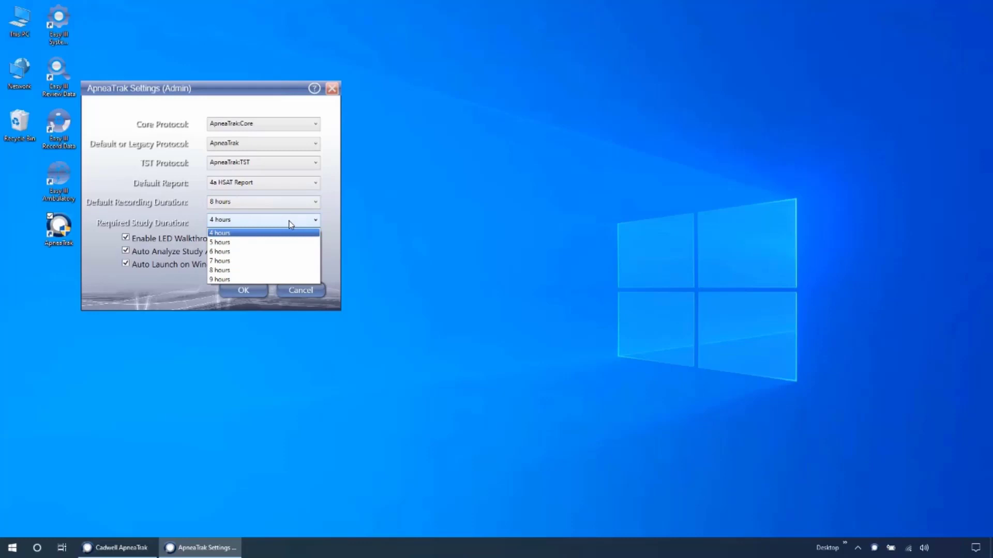
pyautogui.click(219, 232)
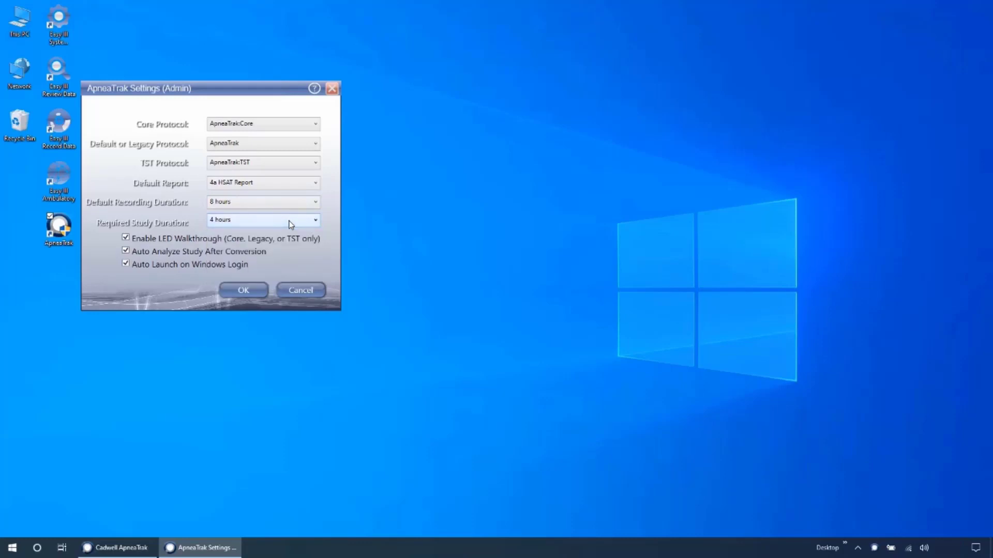
pyautogui.moveTo(281, 246)
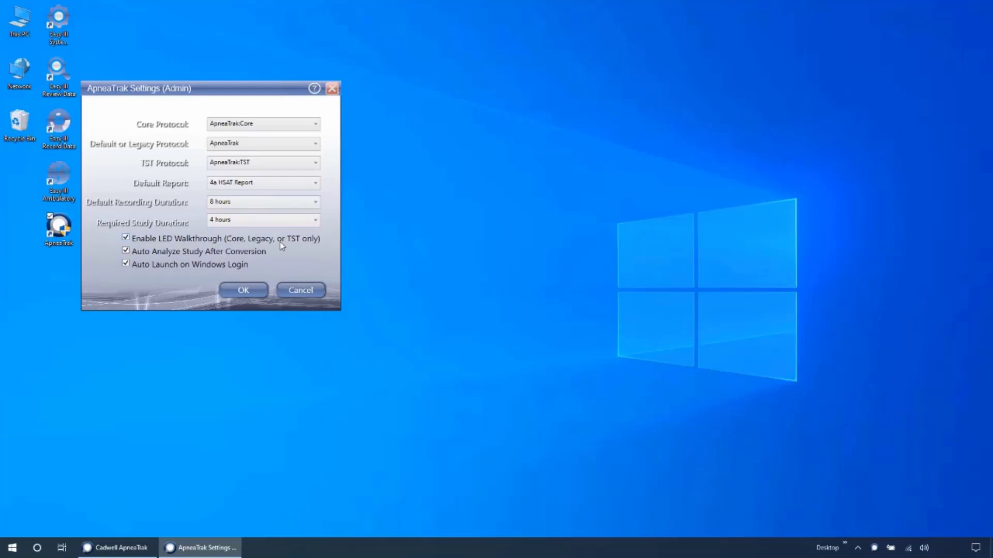
pyautogui.moveTo(275, 247)
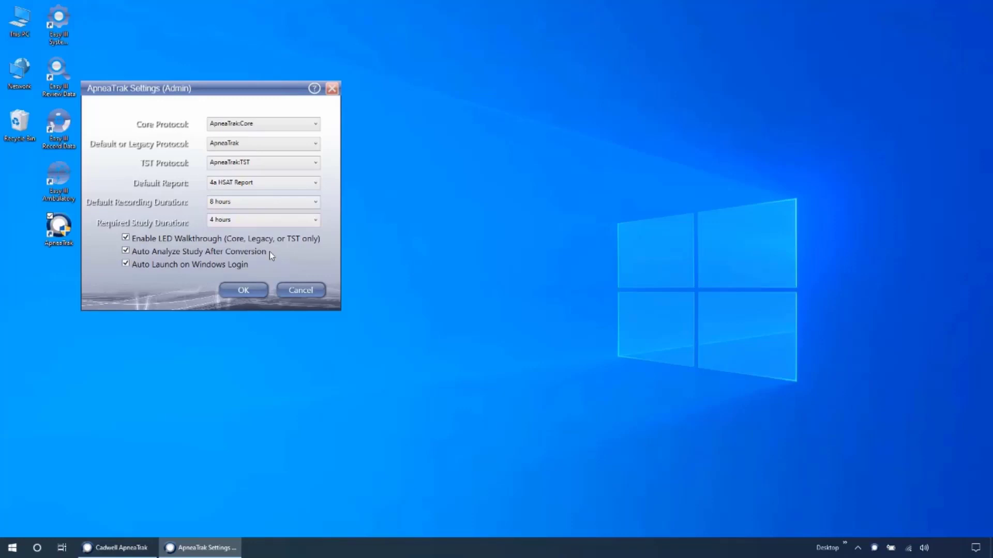
pyautogui.moveTo(266, 262)
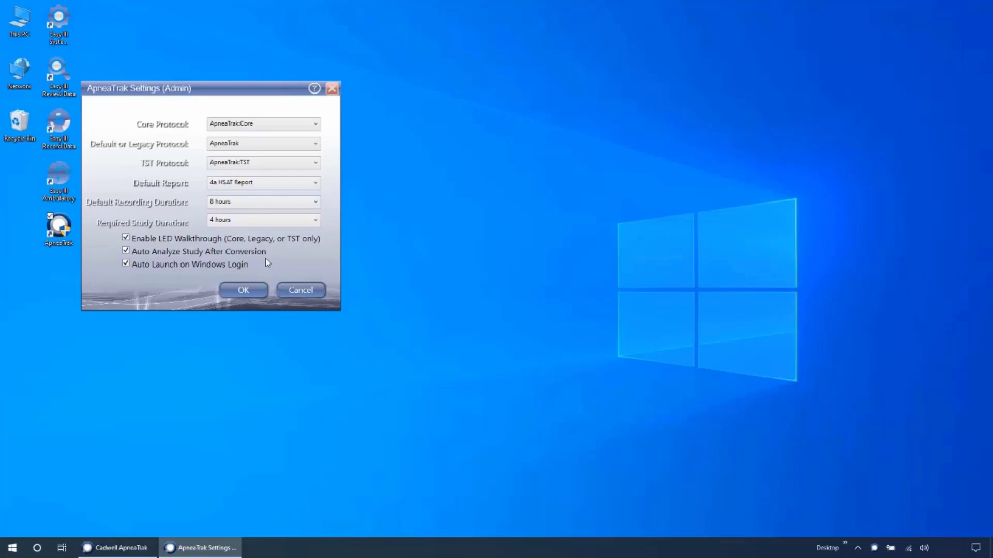
pyautogui.moveTo(255, 266)
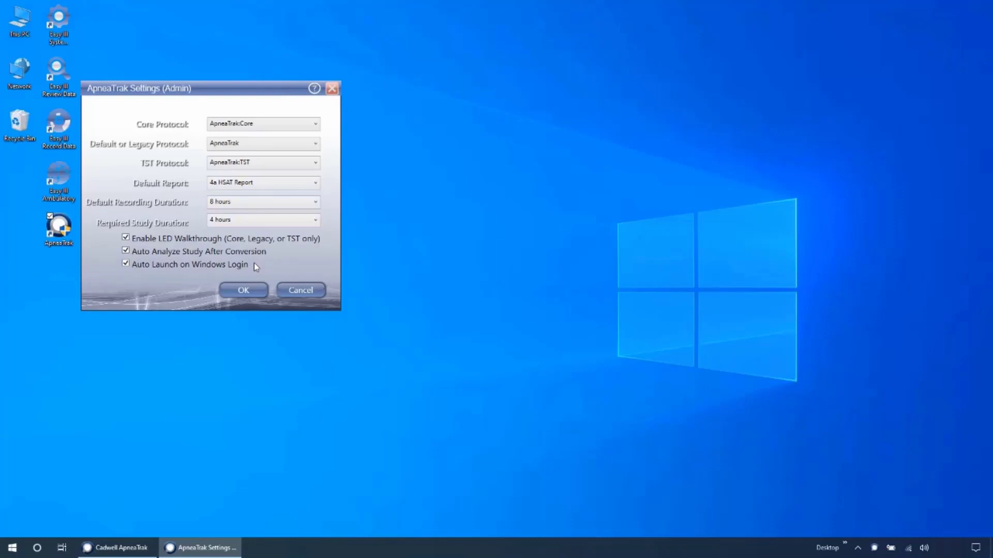
pyautogui.moveTo(259, 267)
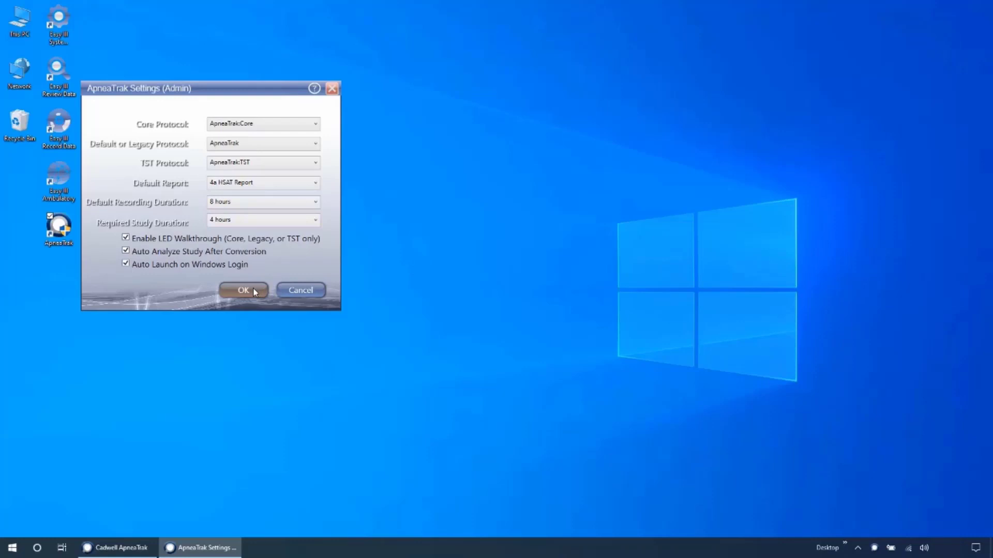
# - Confirm the settings, check the Clear Recorder(s) list showing two empty recorders, and close it
pyautogui.click(243, 290)
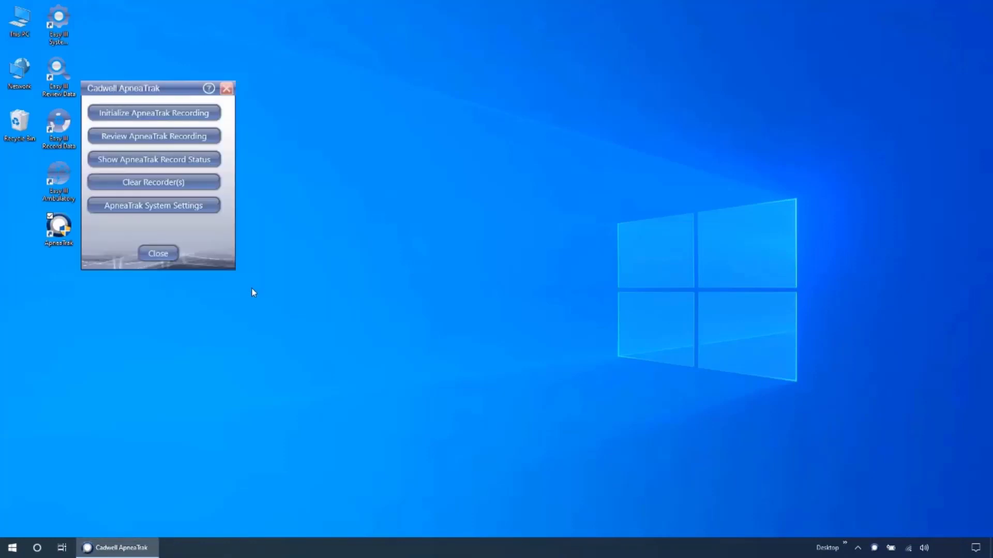
pyautogui.moveTo(215, 238)
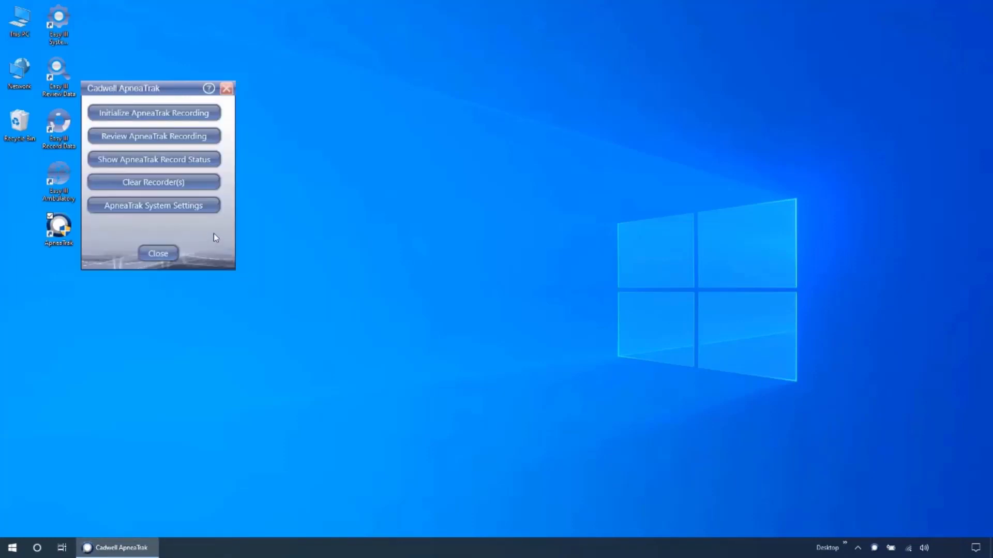
pyautogui.moveTo(206, 213)
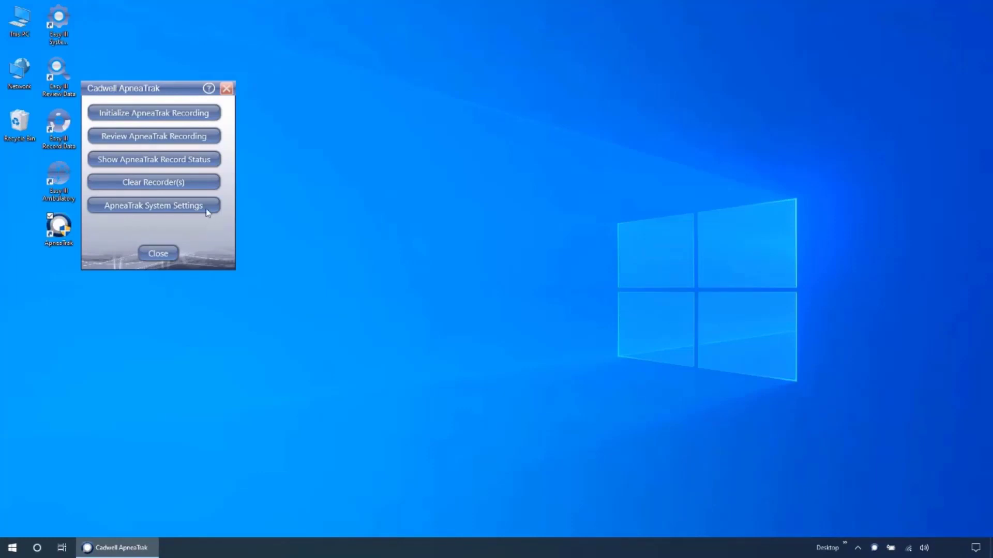
pyautogui.click(153, 182)
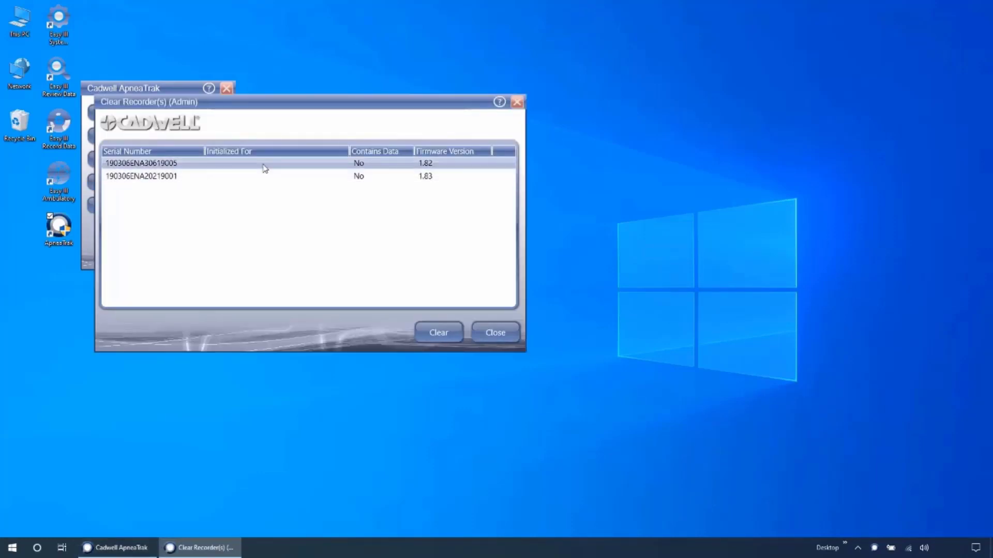
pyautogui.click(253, 176)
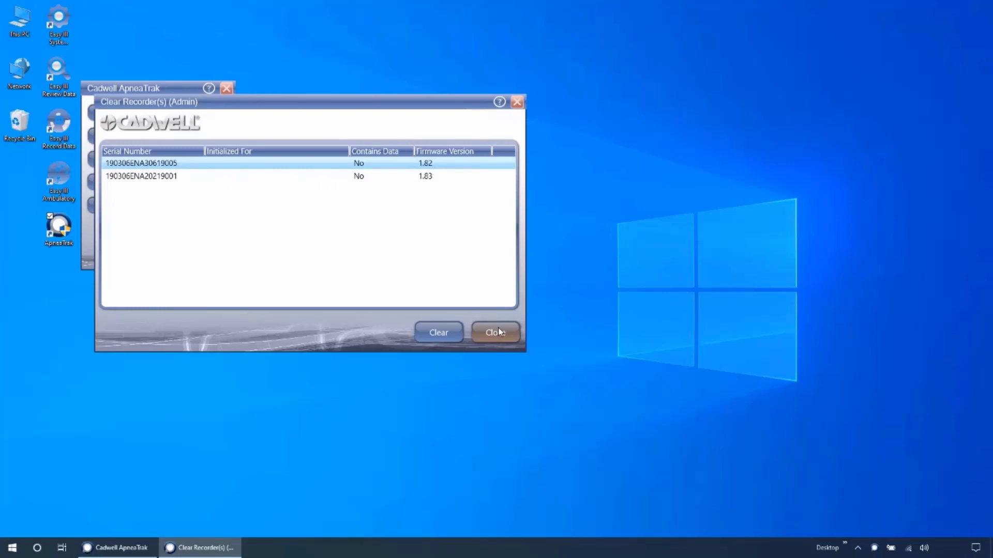
pyautogui.click(496, 332)
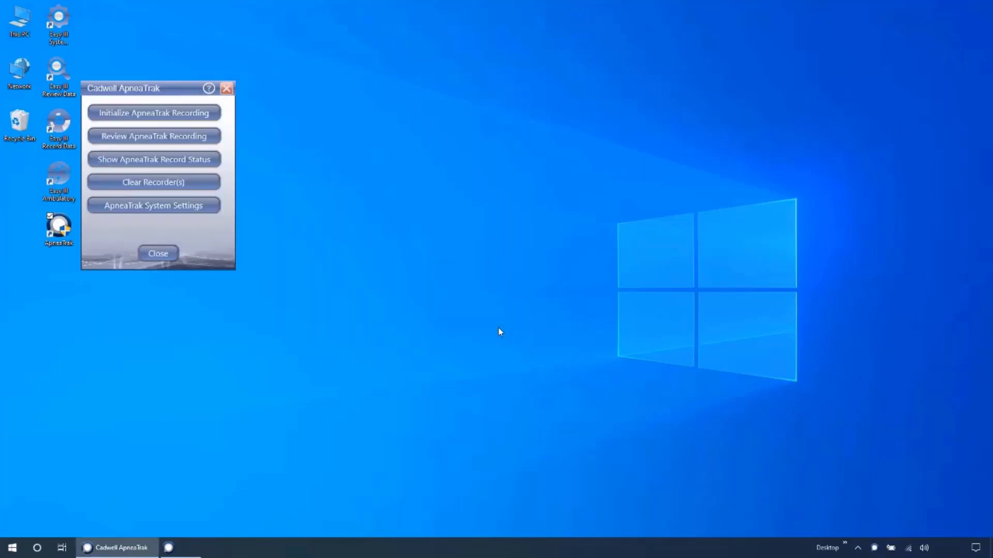
pyautogui.moveTo(212, 228)
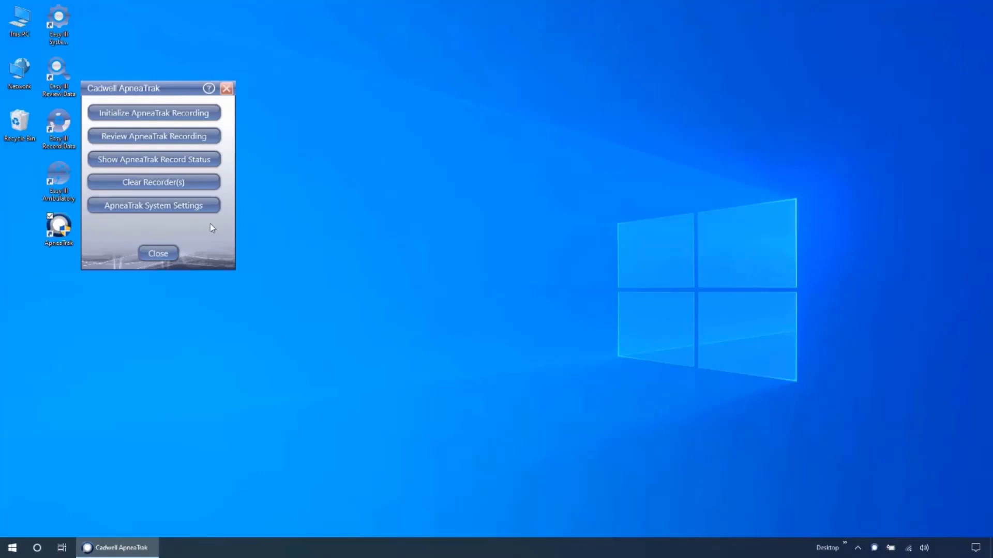
pyautogui.moveTo(949, 507)
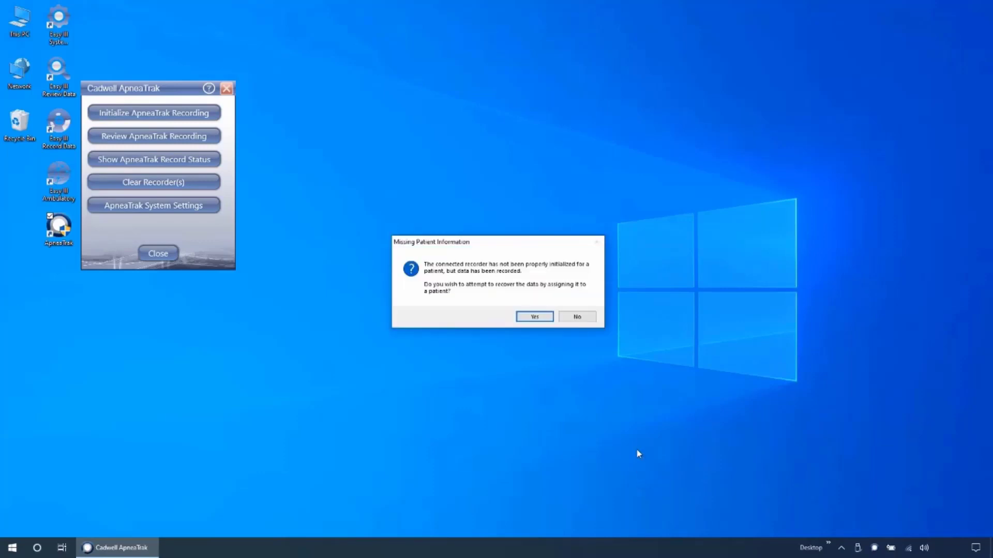
pyautogui.click(576, 316)
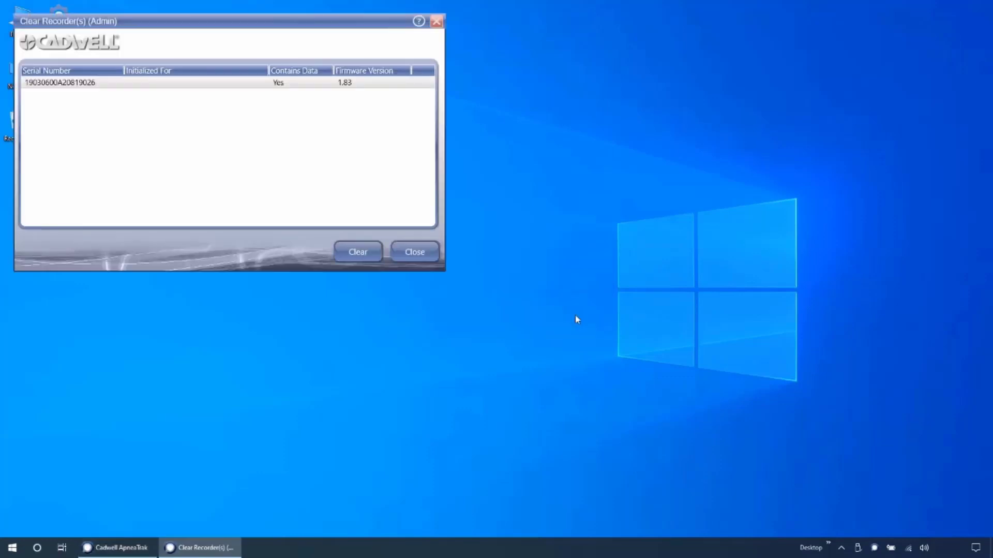
pyautogui.click(196, 82)
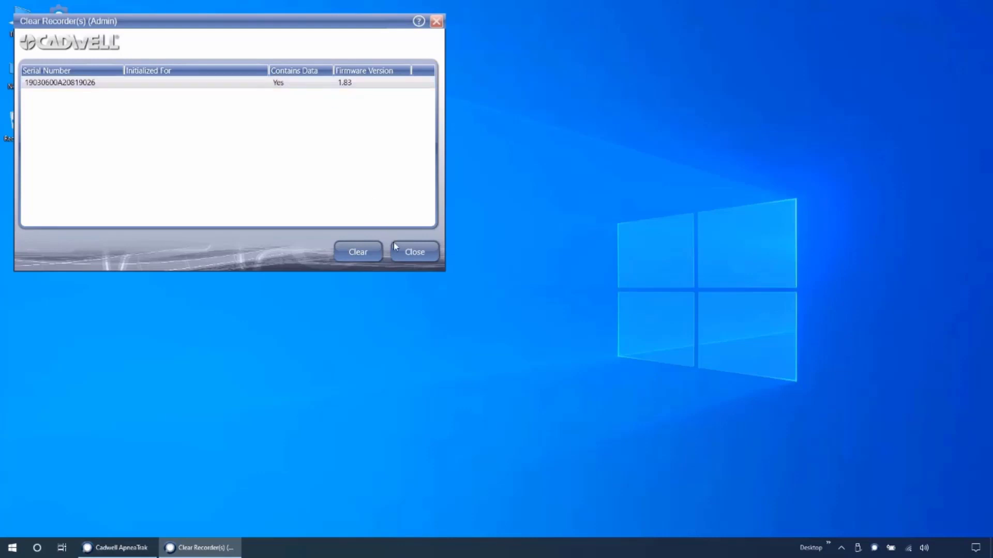
pyautogui.click(414, 252)
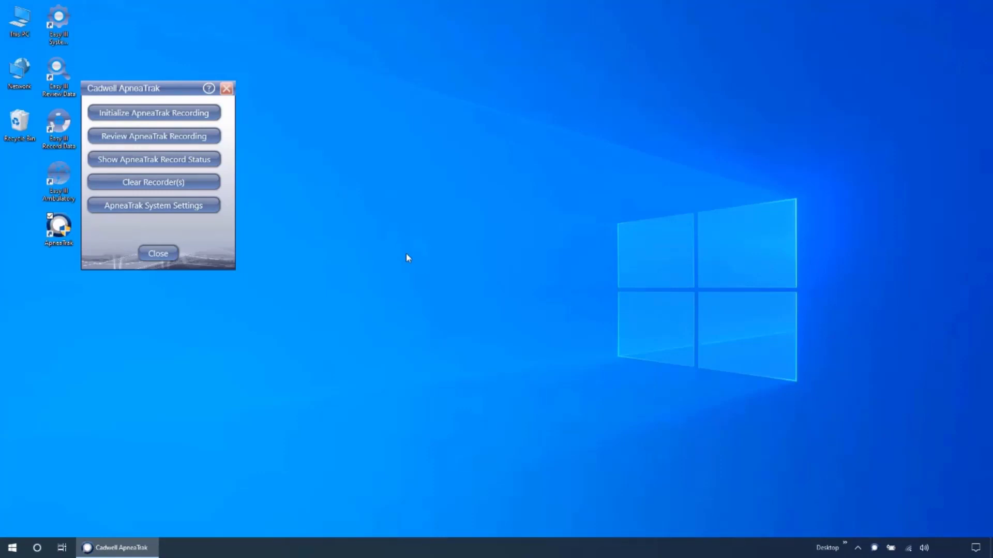
# - Recover the uninitialized recorder's data by assigning it to the test patient, then show ApneaTrak Record Status
pyautogui.click(153, 136)
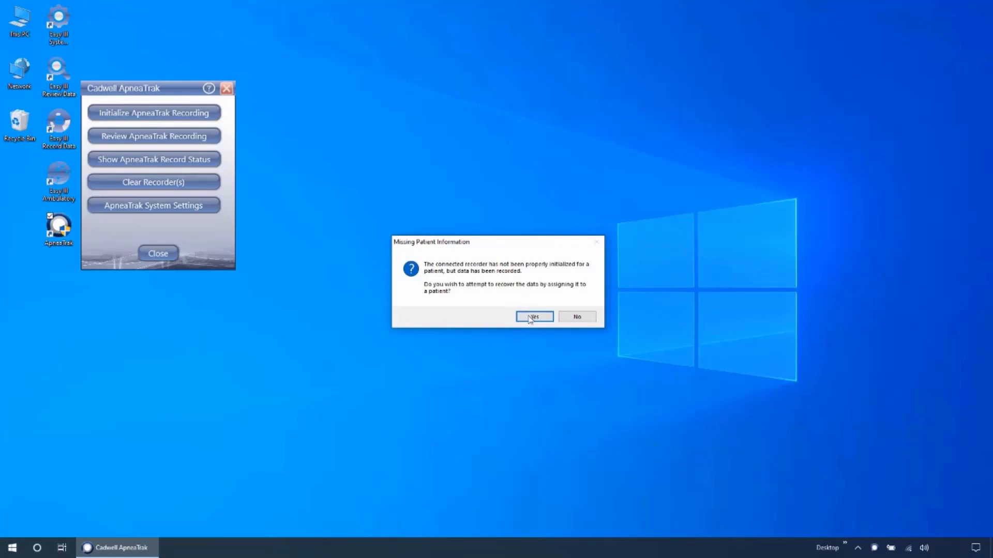
pyautogui.click(533, 317)
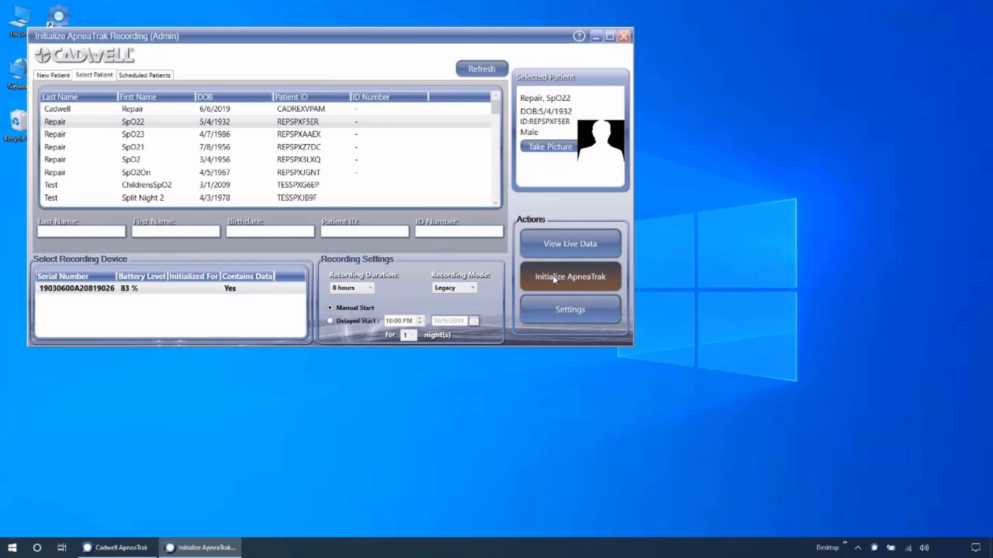
pyautogui.click(569, 277)
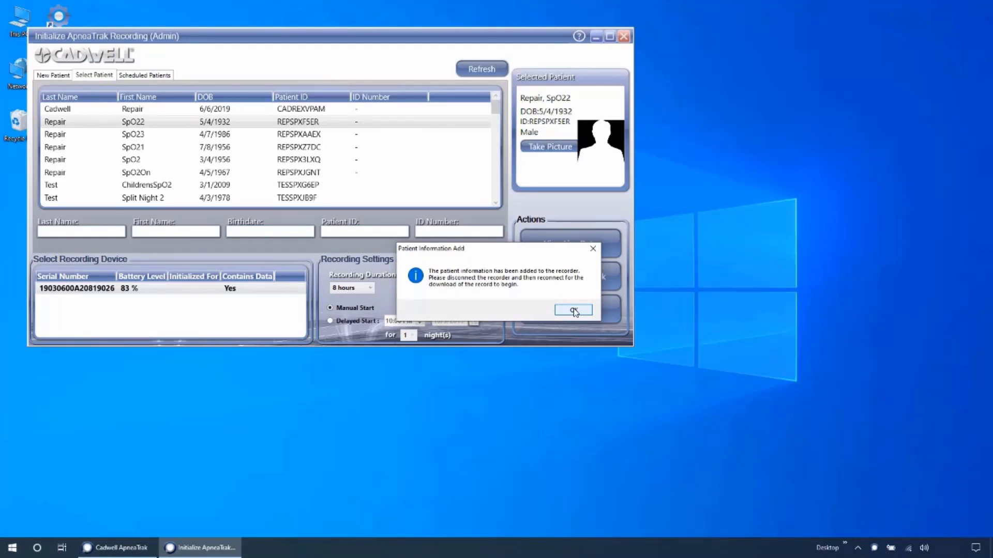
pyautogui.click(572, 311)
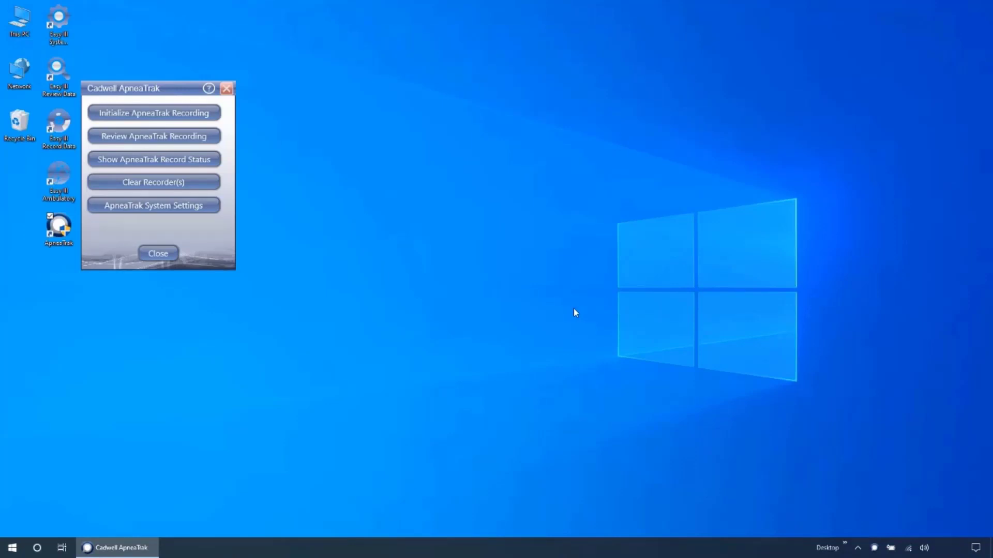
pyautogui.click(153, 159)
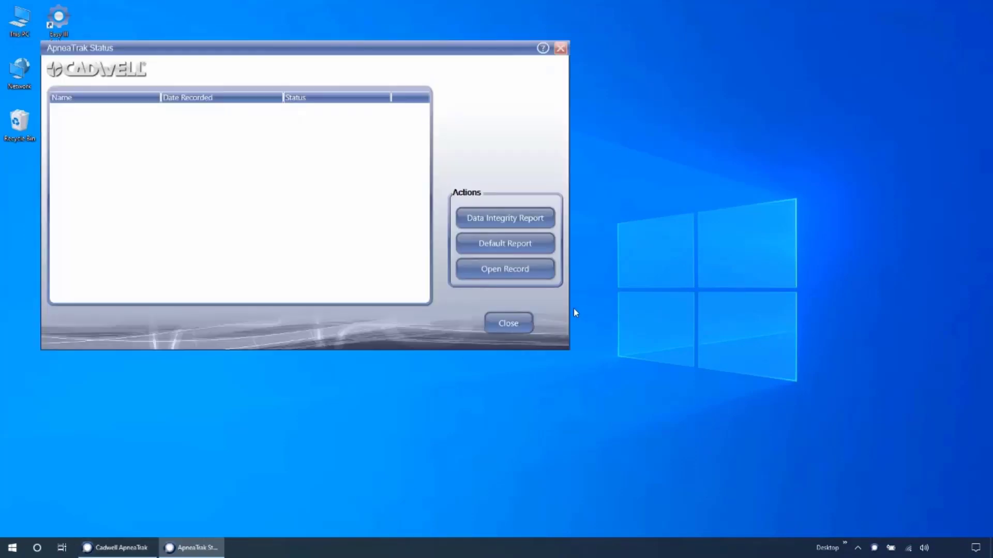